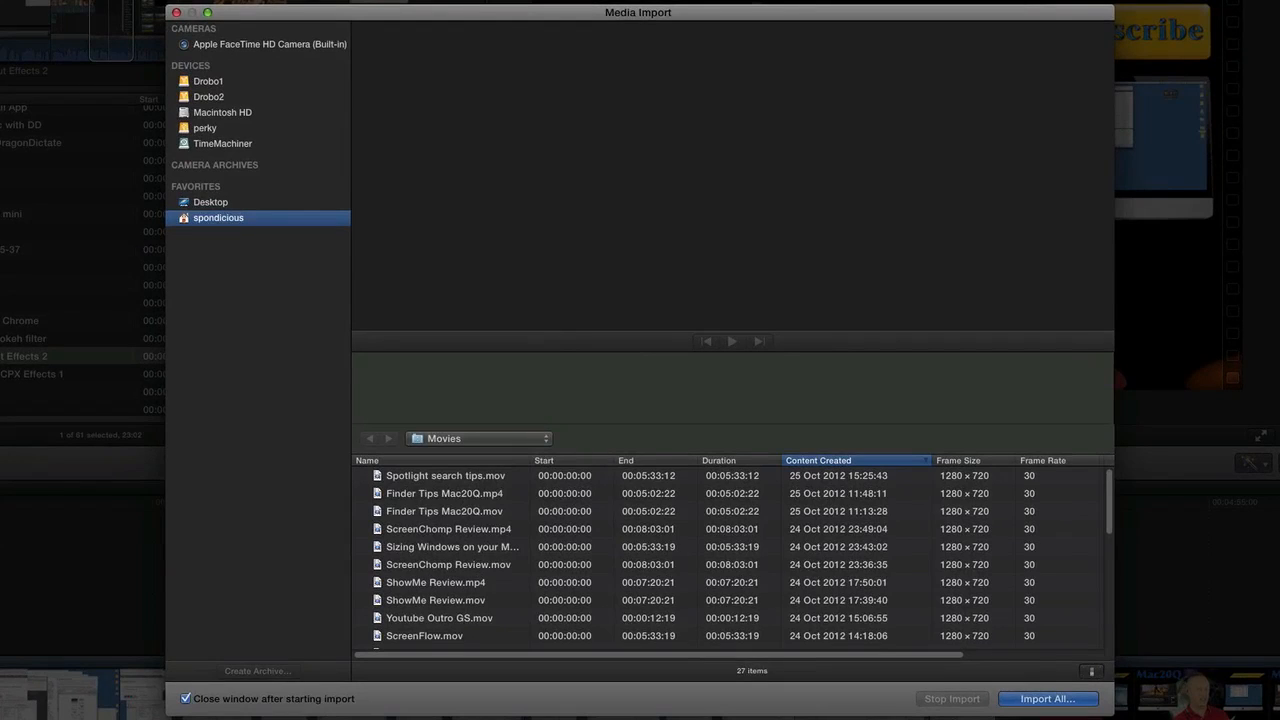
mouse_move(208, 392)
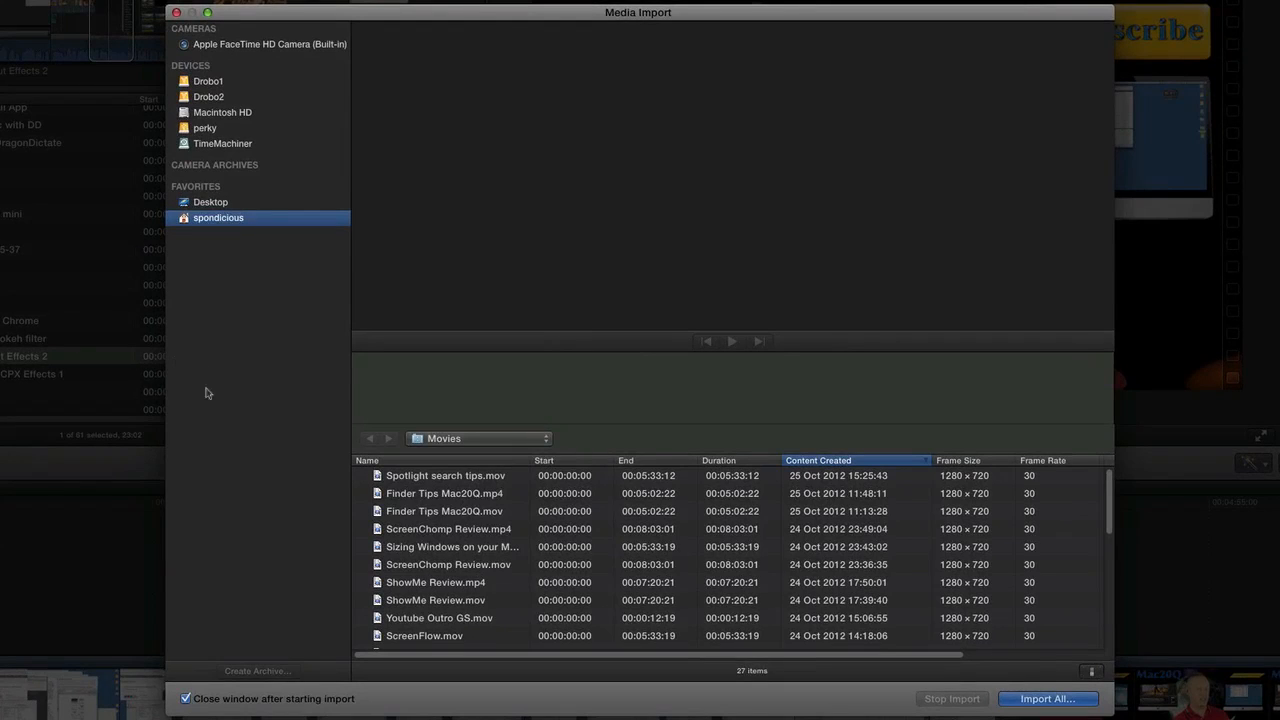
mouse_move(396, 314)
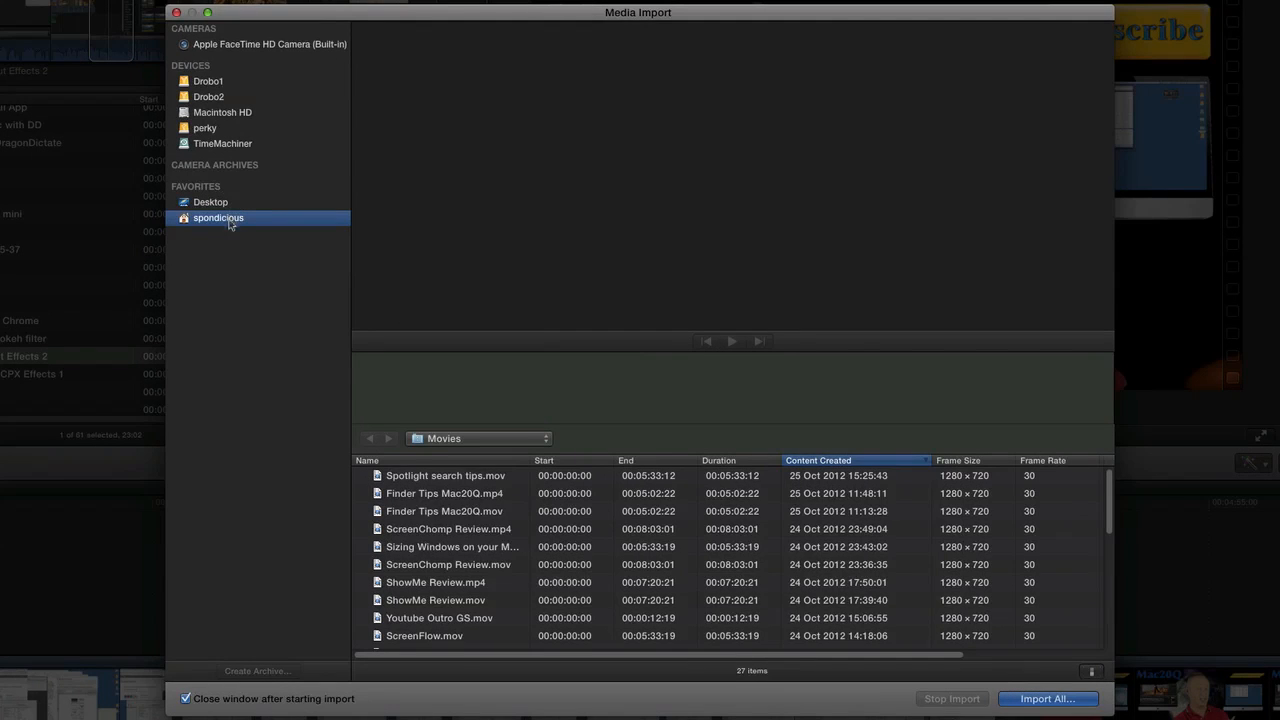
mouse_move(478, 472)
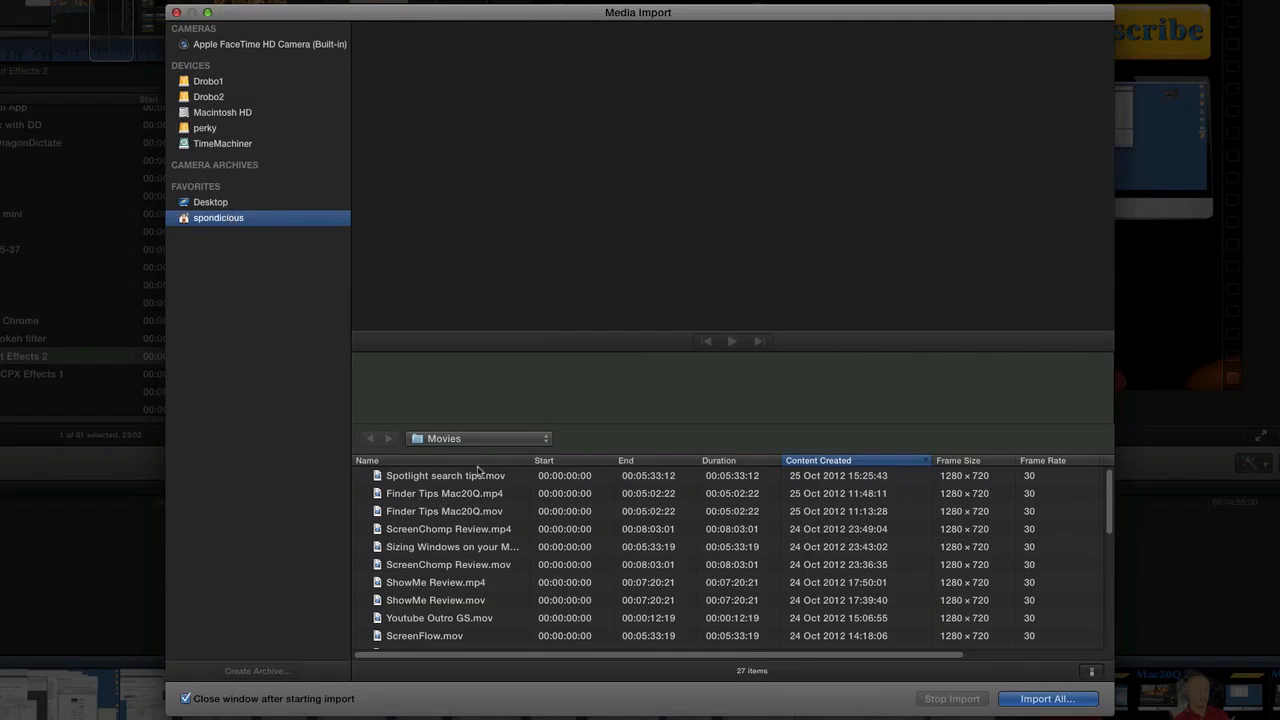
mouse_move(460, 552)
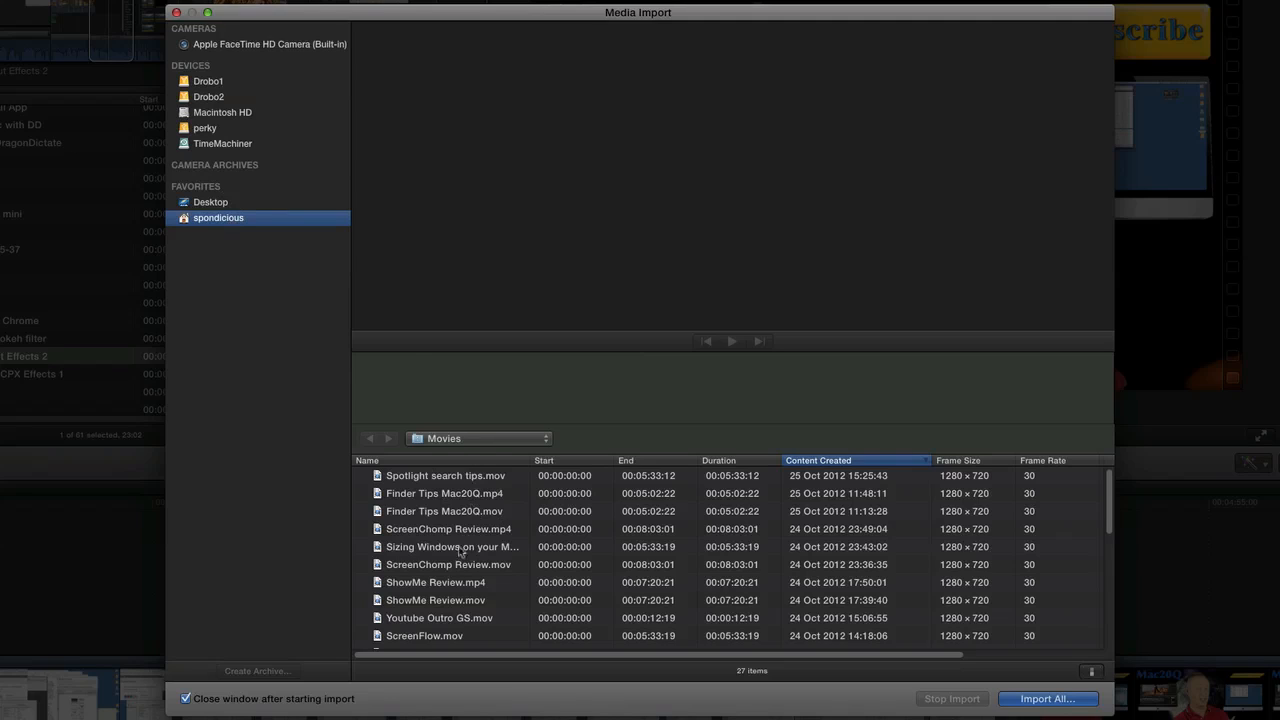
Import the selected screen-recording movie into the Mac Tips event with optimized media
left_click(444, 476)
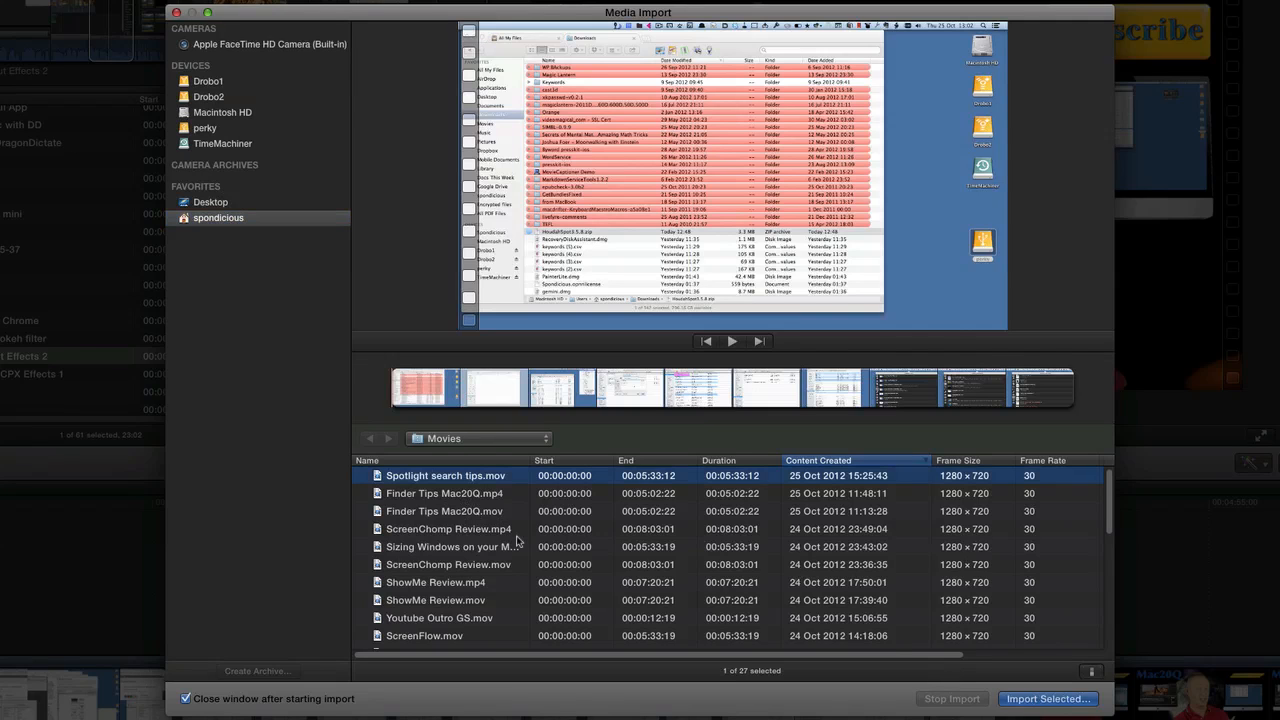
mouse_move(684, 600)
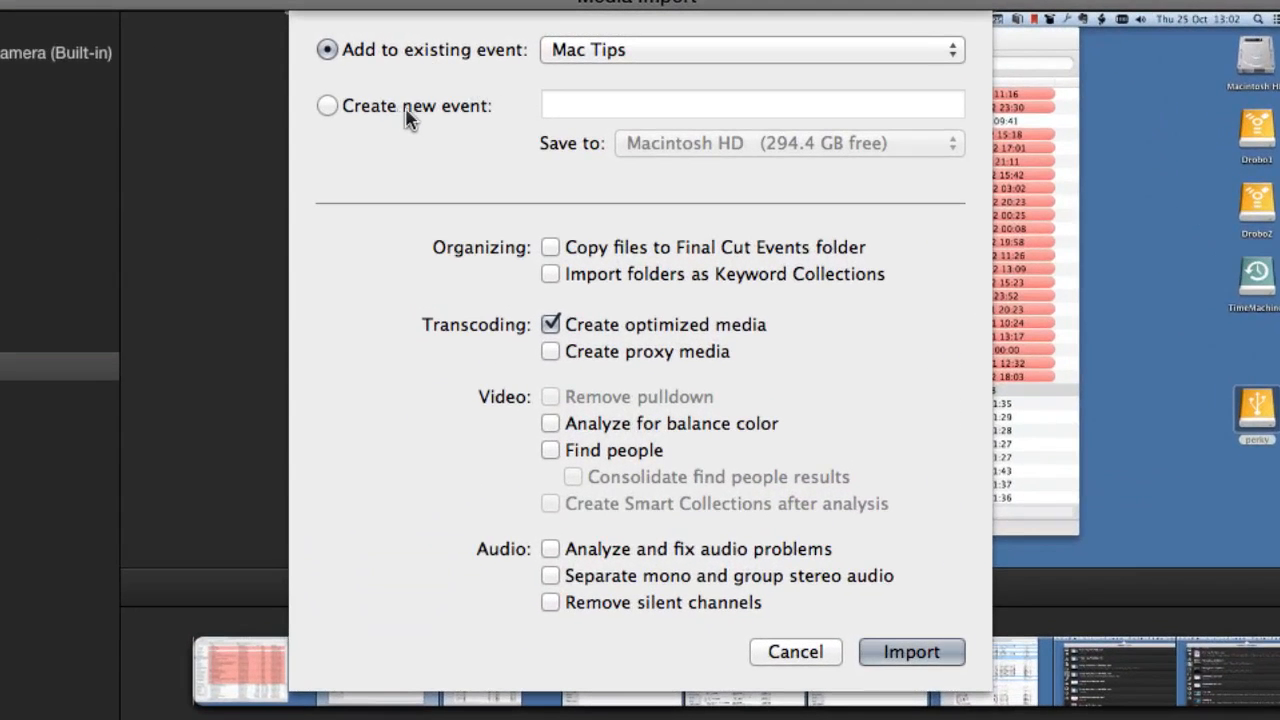
mouse_move(624, 612)
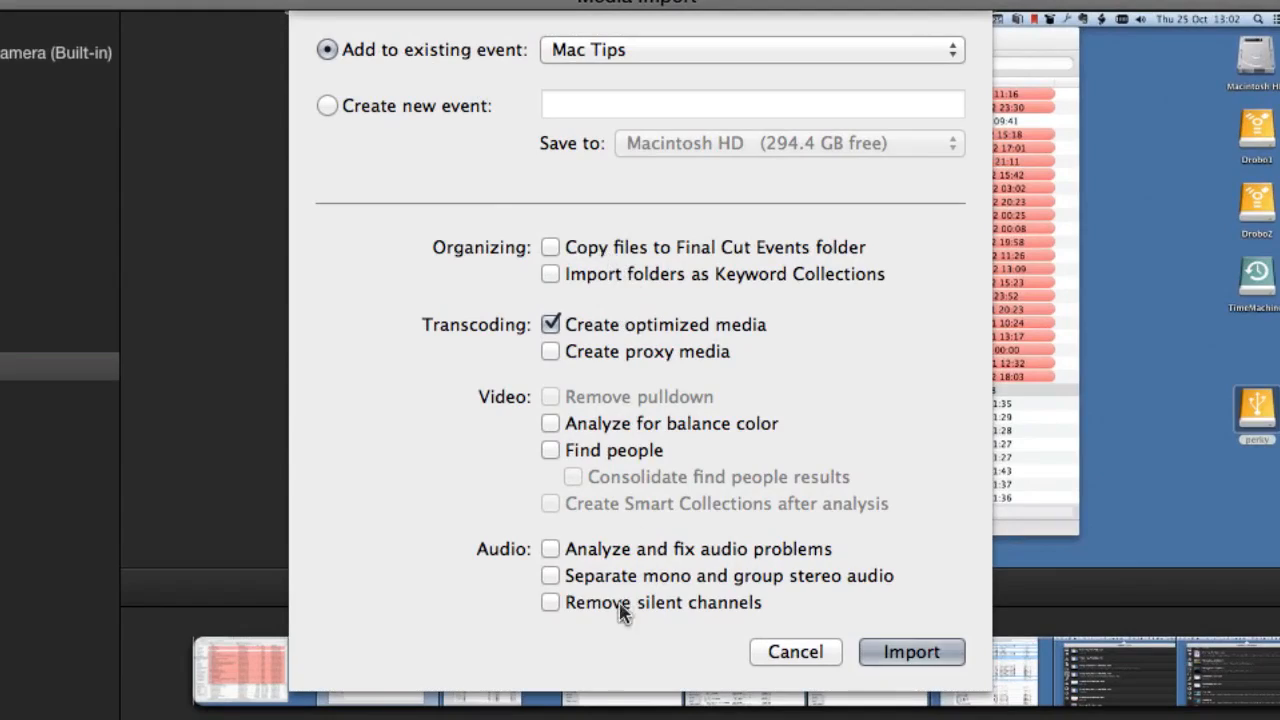
mouse_move(912, 652)
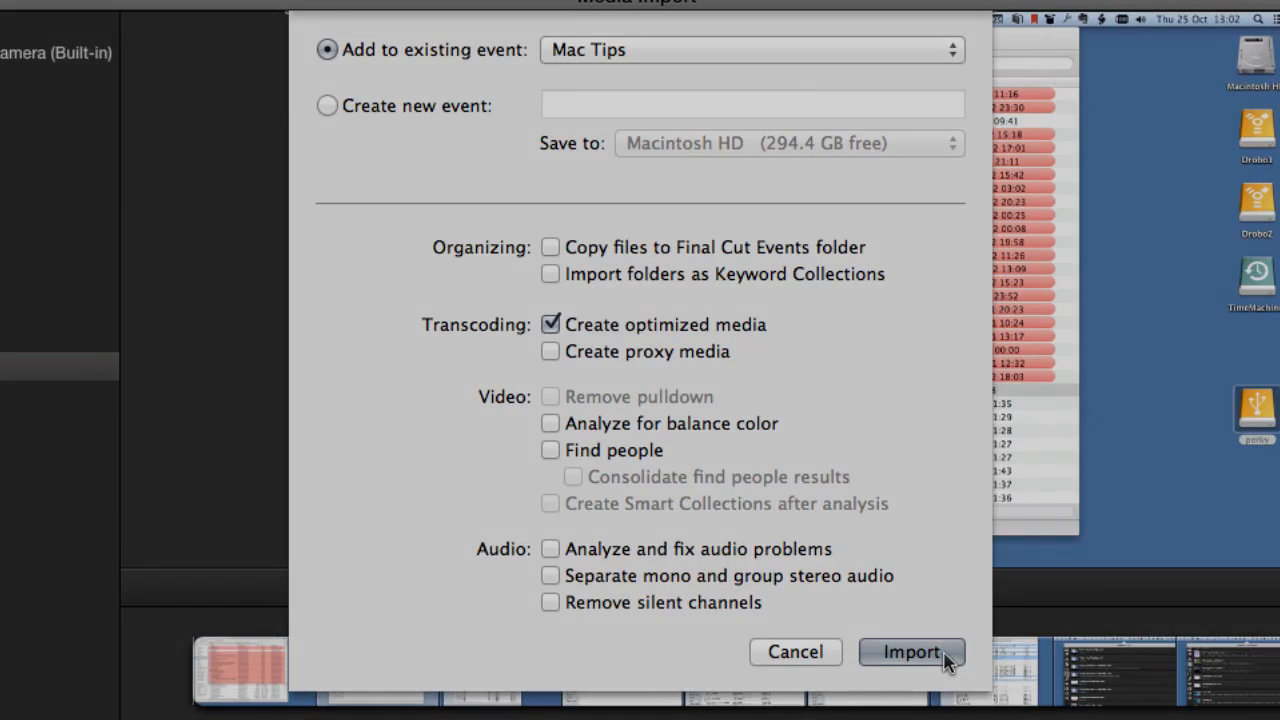
left_click(910, 652)
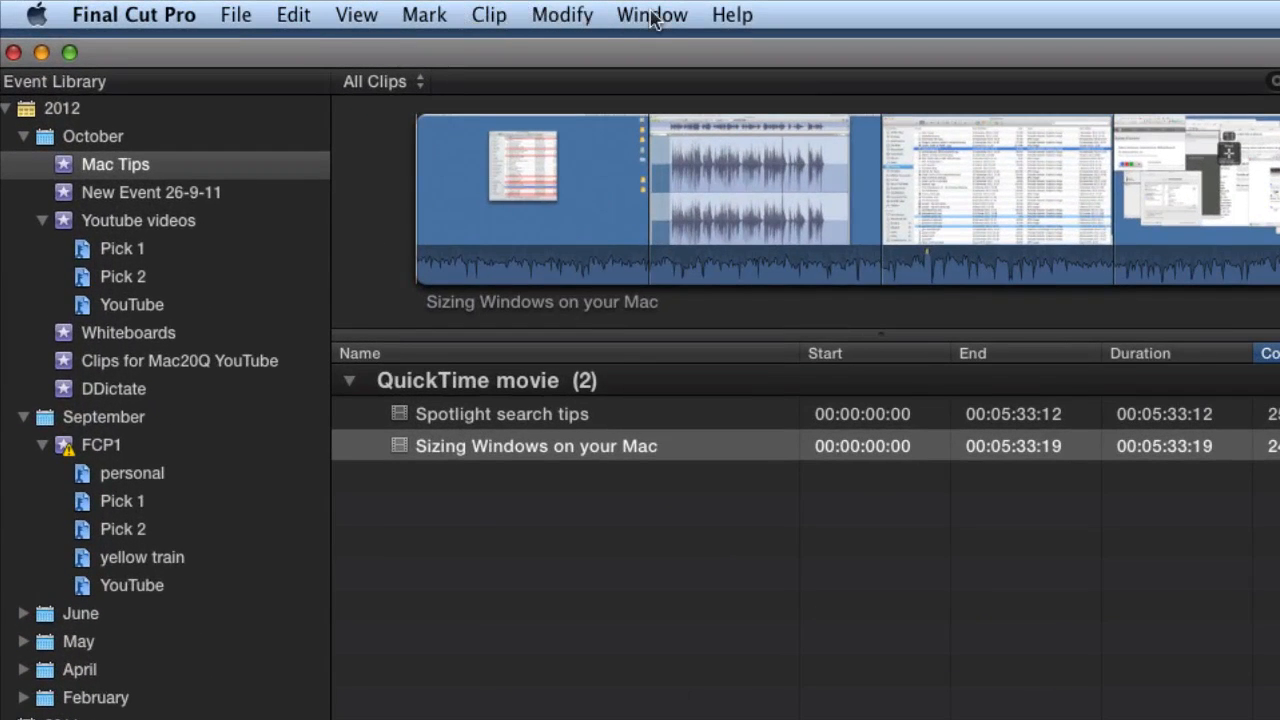
Show the File menu's Share destinations for the project
left_click(236, 14)
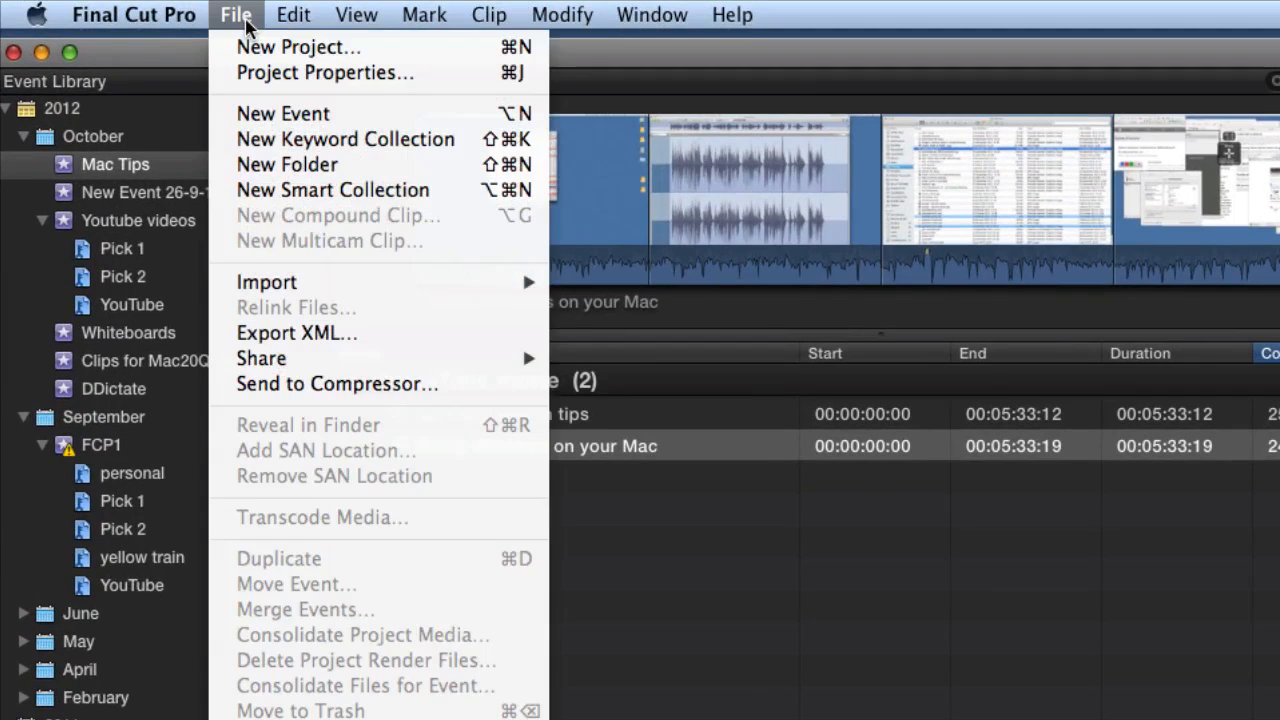
mouse_move(296, 332)
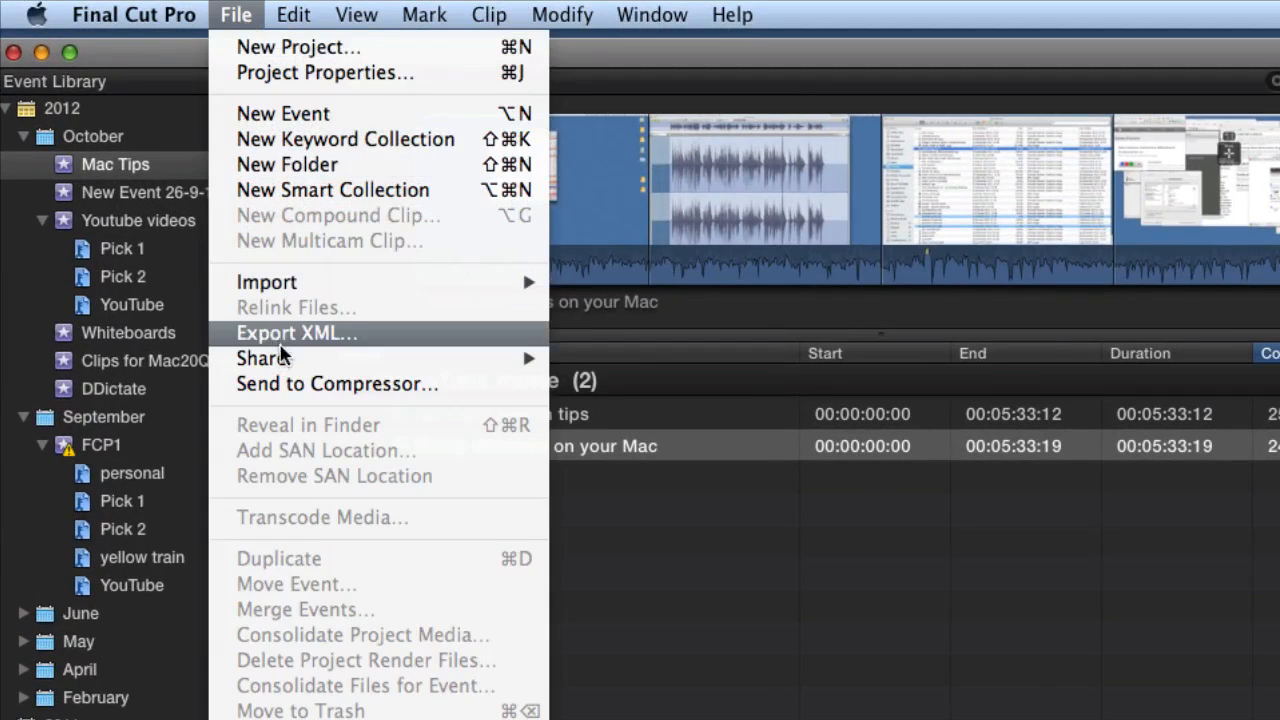
mouse_move(260, 358)
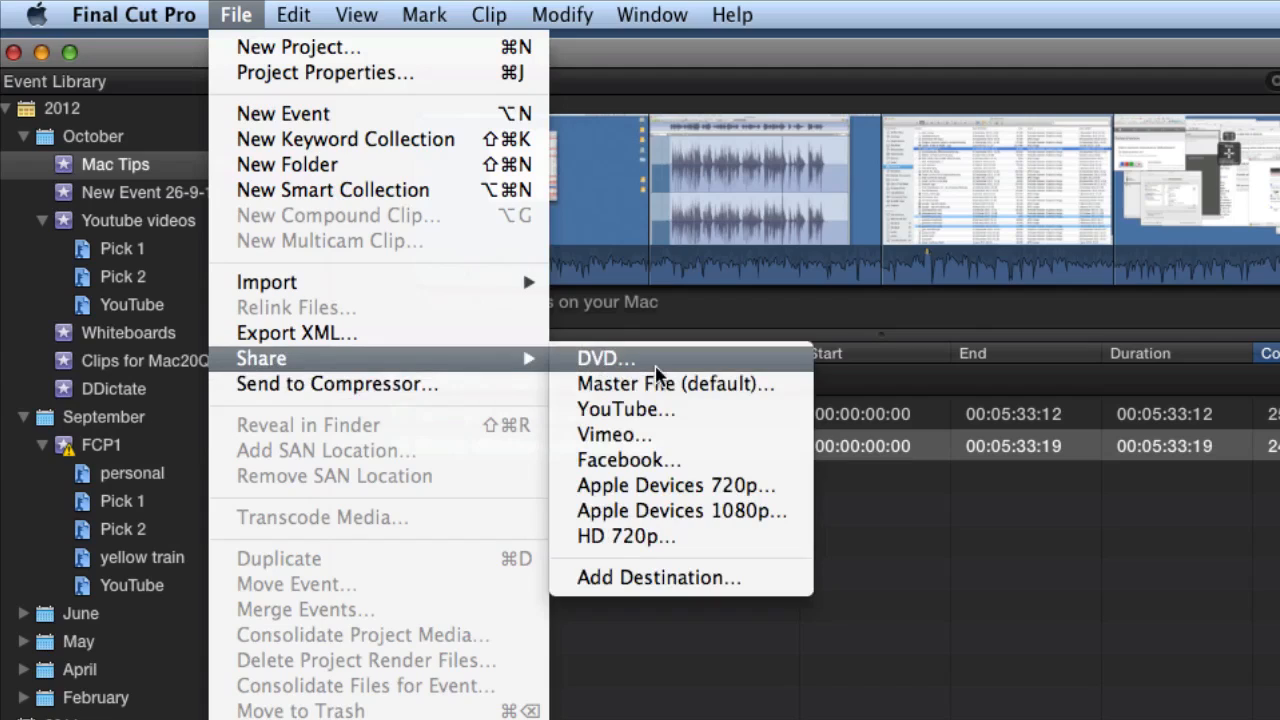
mouse_move(700, 458)
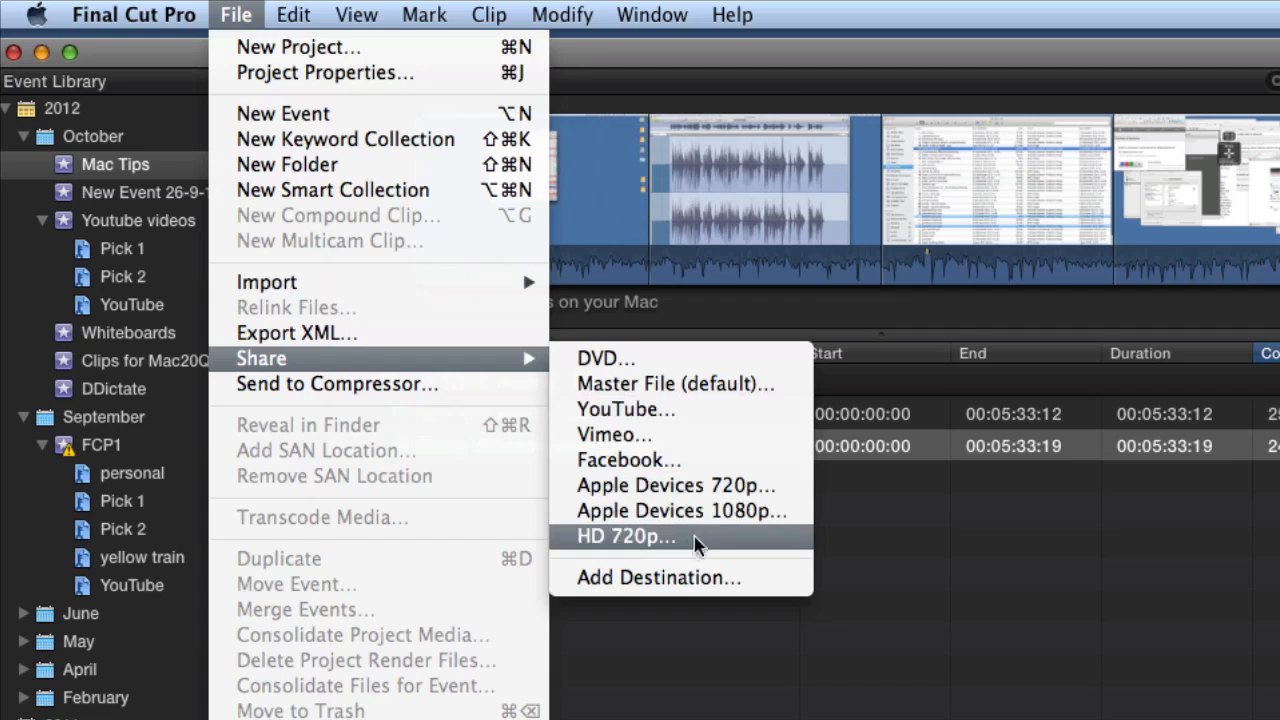
mouse_move(690, 548)
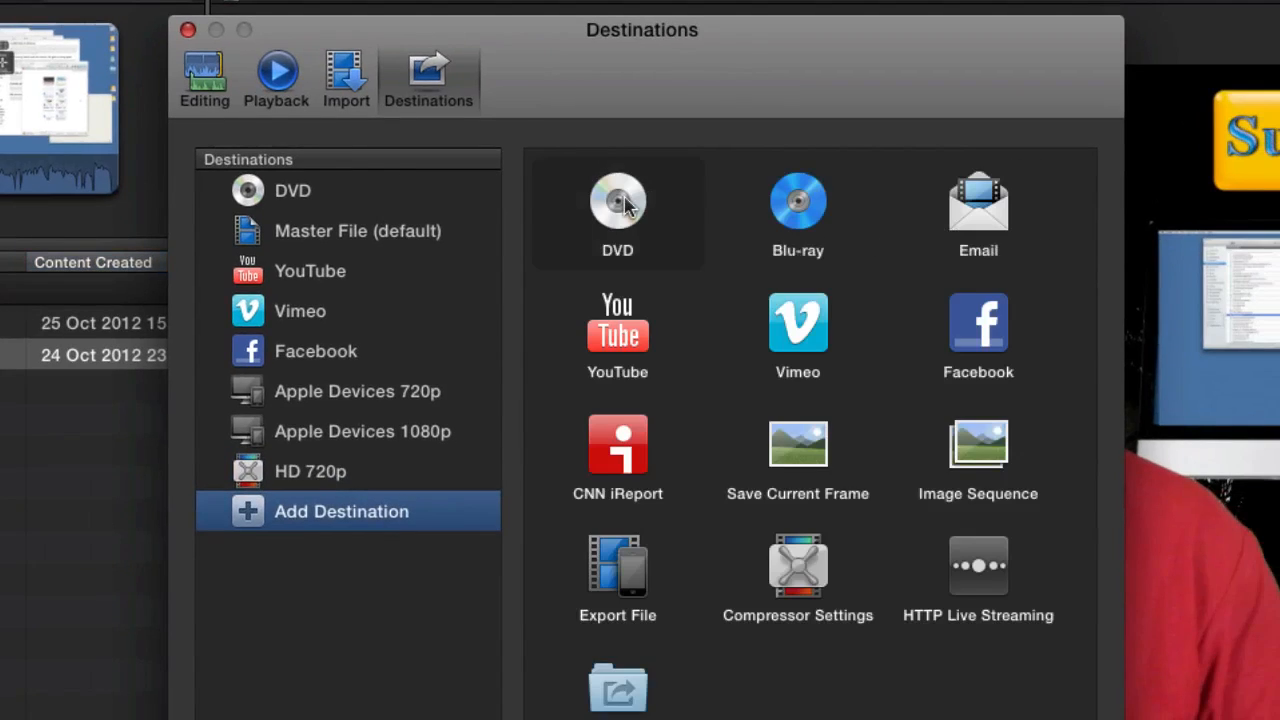
mouse_move(760, 86)
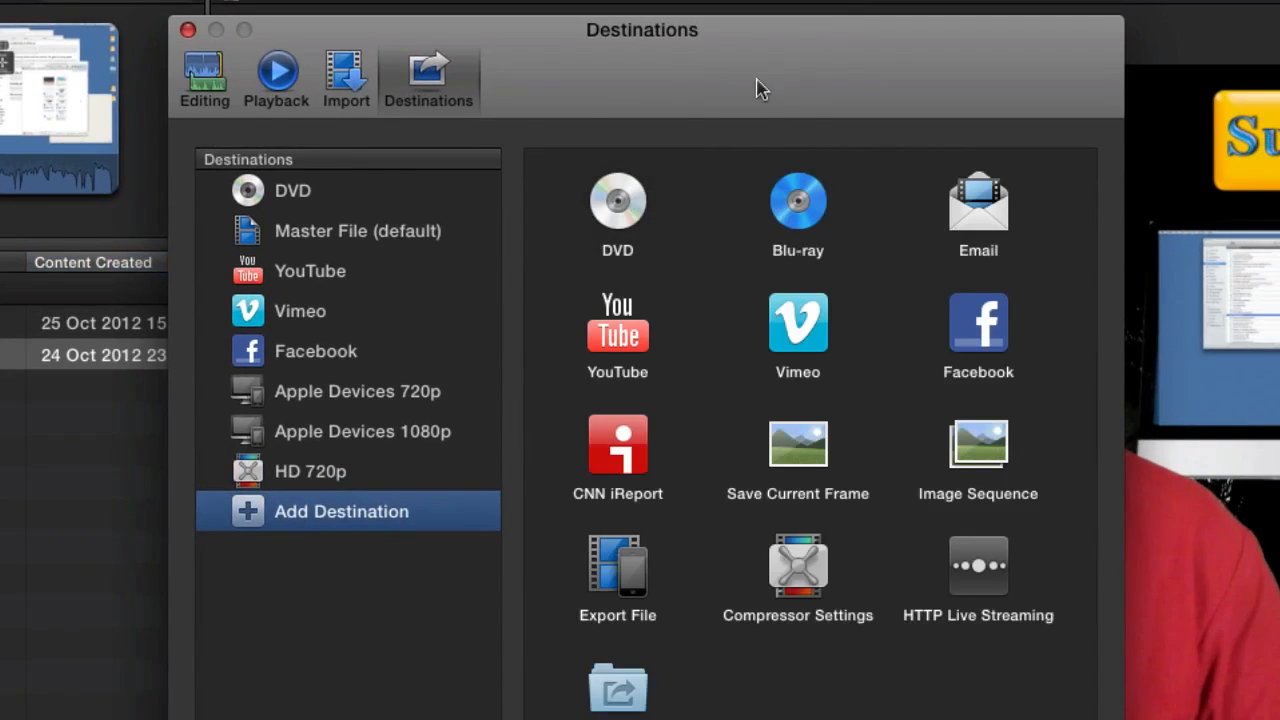
mouse_move(590, 304)
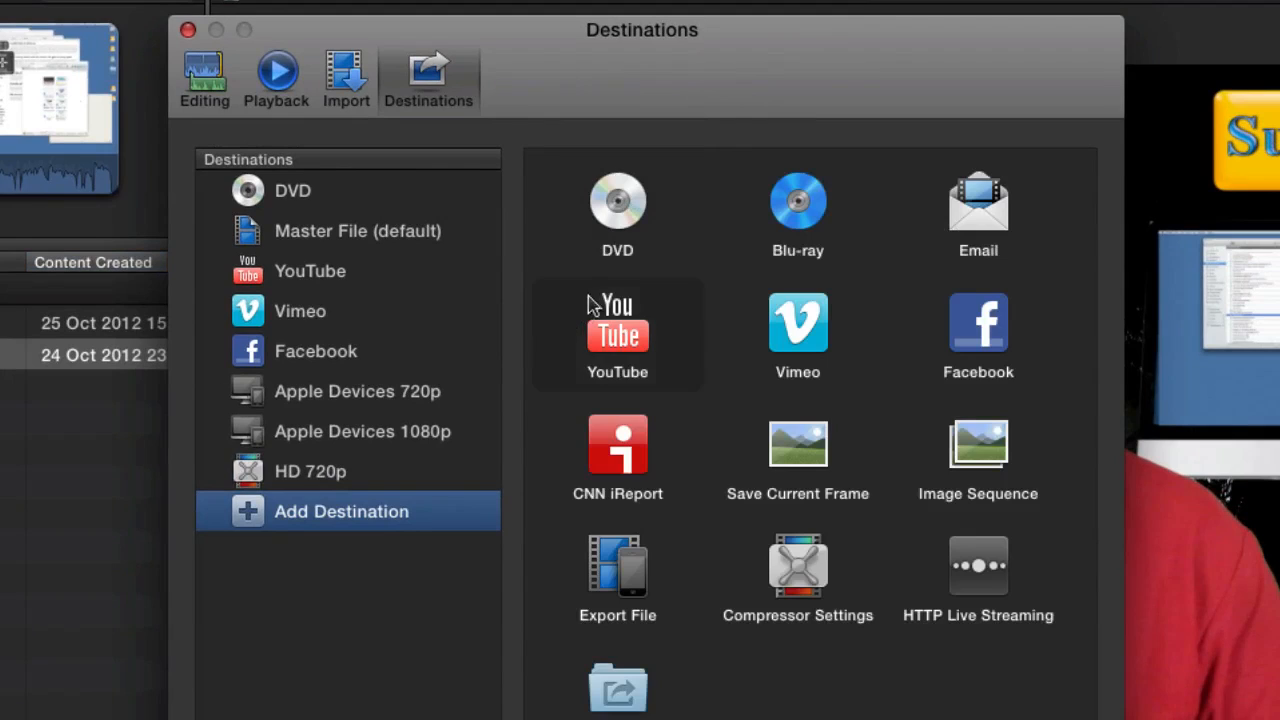
mouse_move(714, 344)
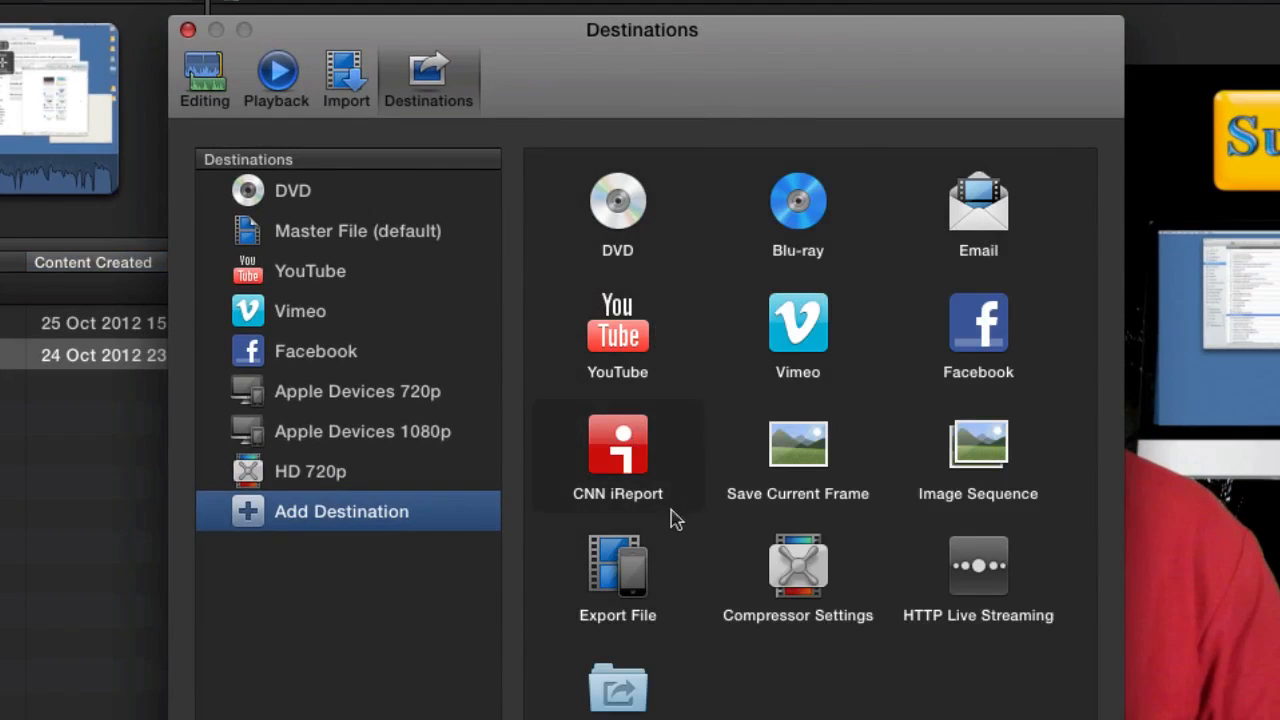
mouse_move(616, 336)
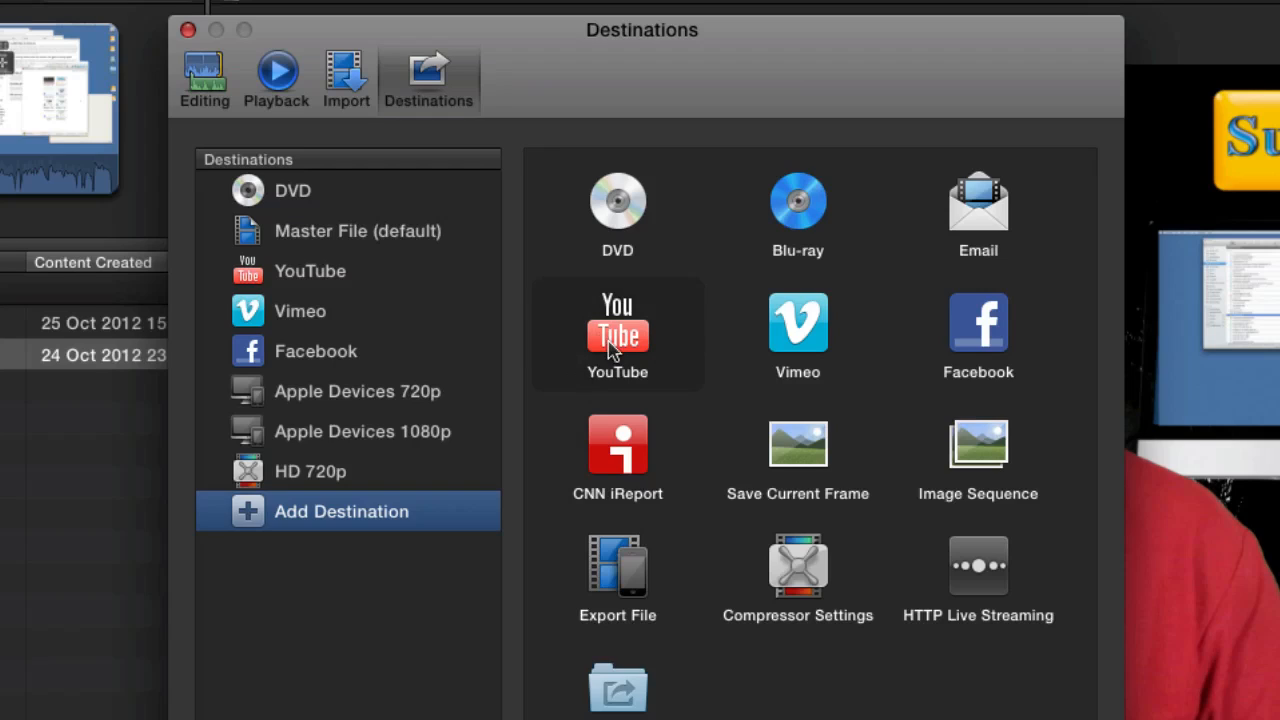
mouse_move(350, 296)
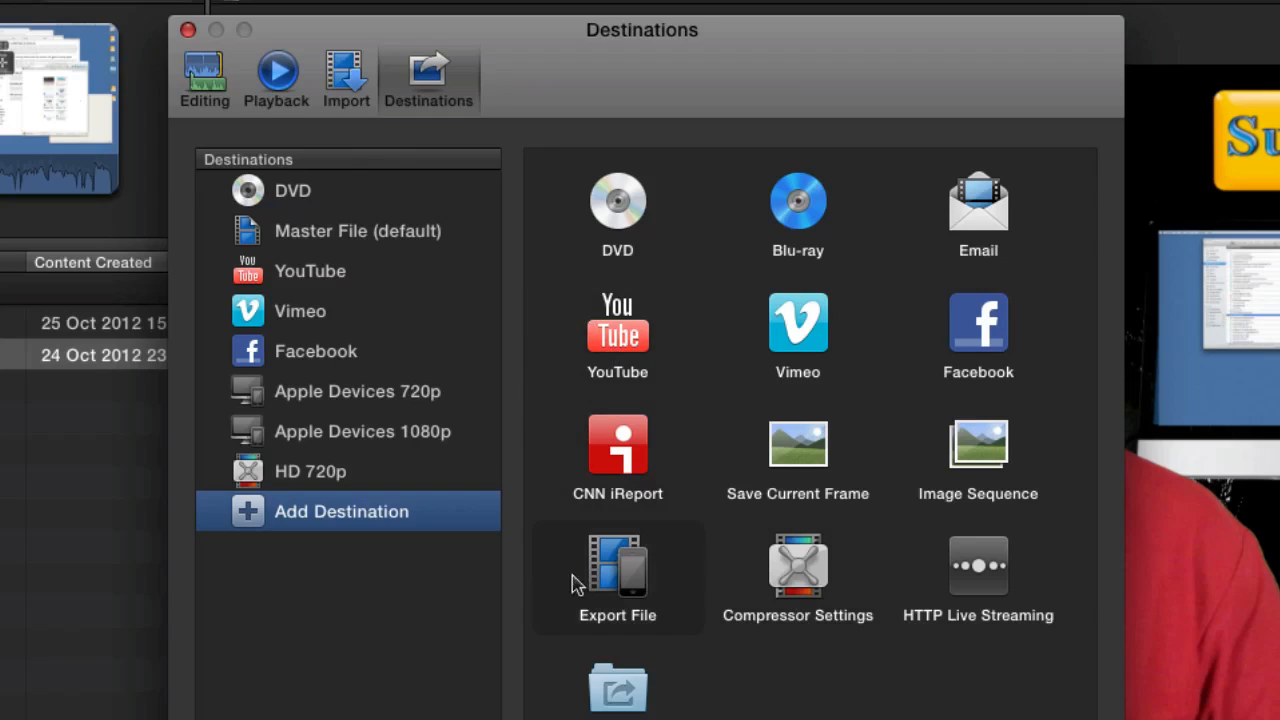
mouse_move(798, 576)
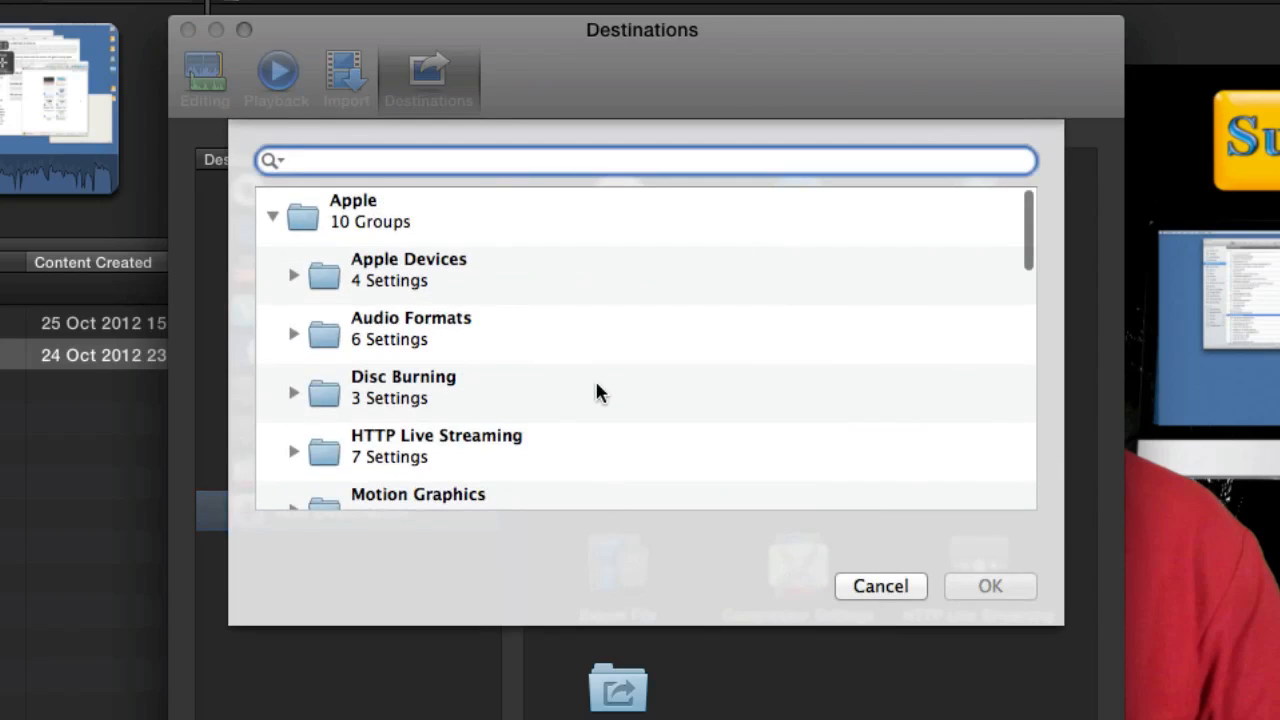
Add an HD 1080p Video Sharing Services destination, then show the Import preferences
scroll("down", 3)
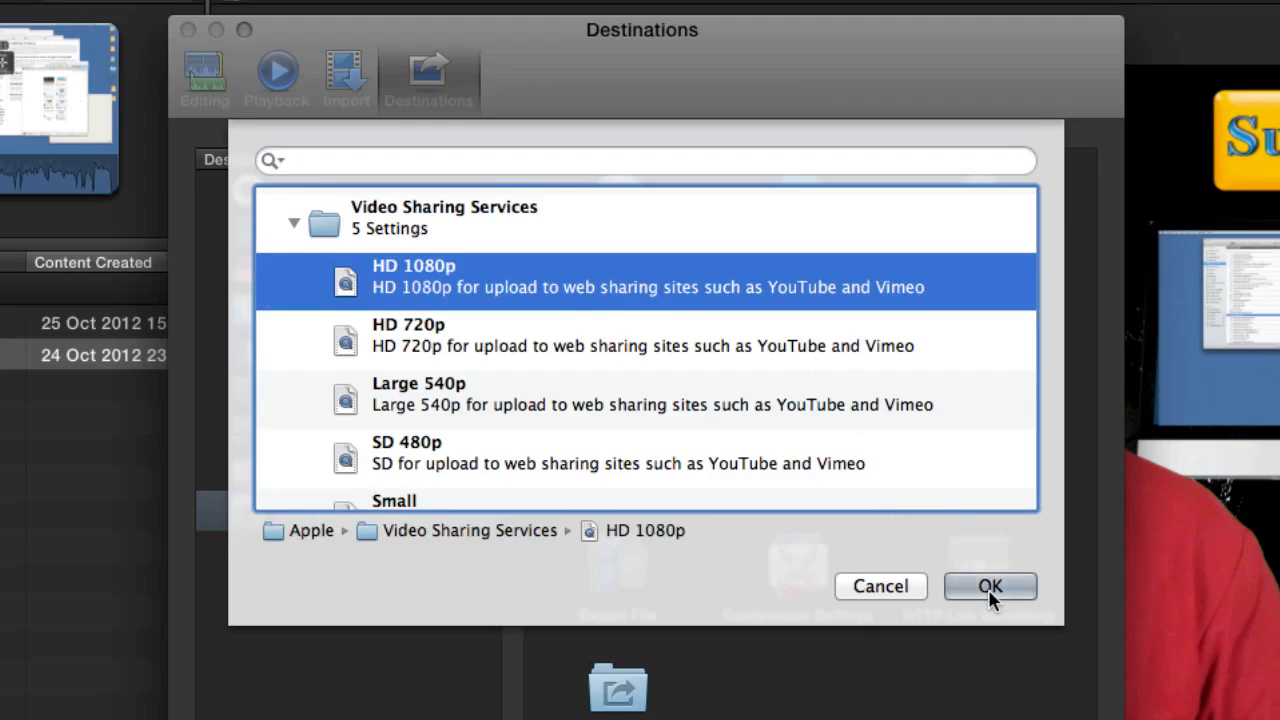
left_click(988, 586)
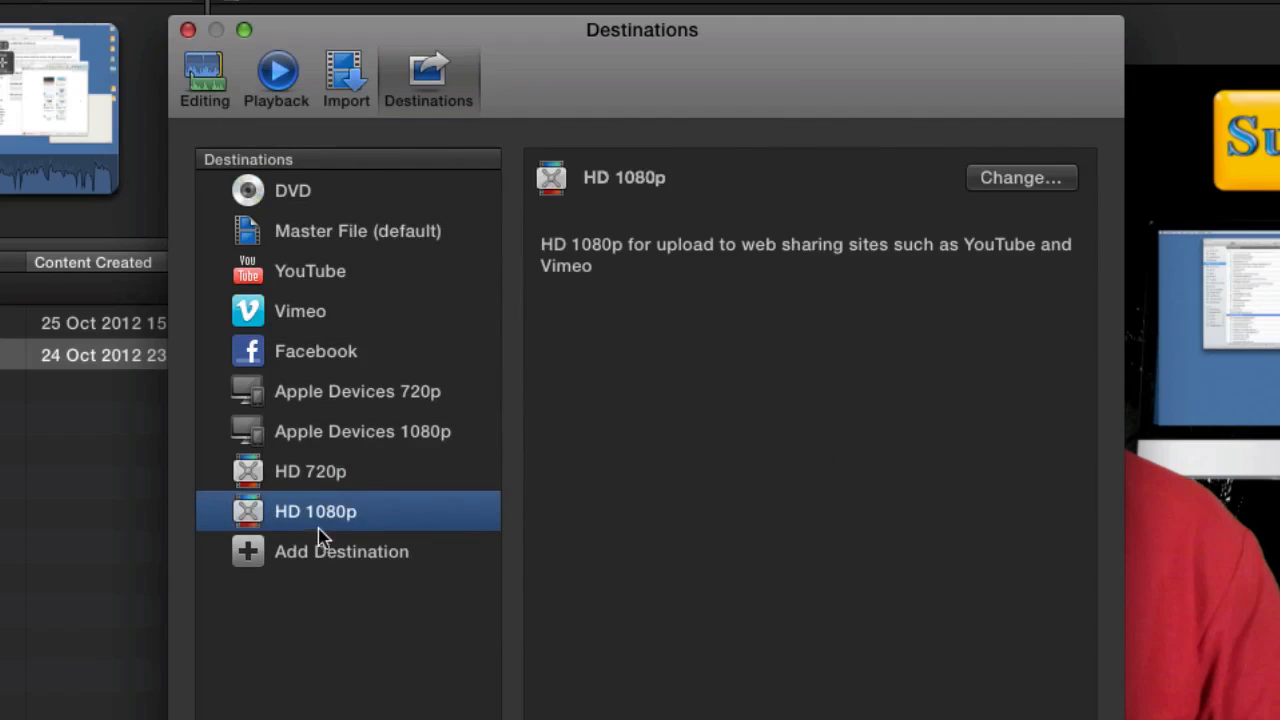
mouse_move(330, 540)
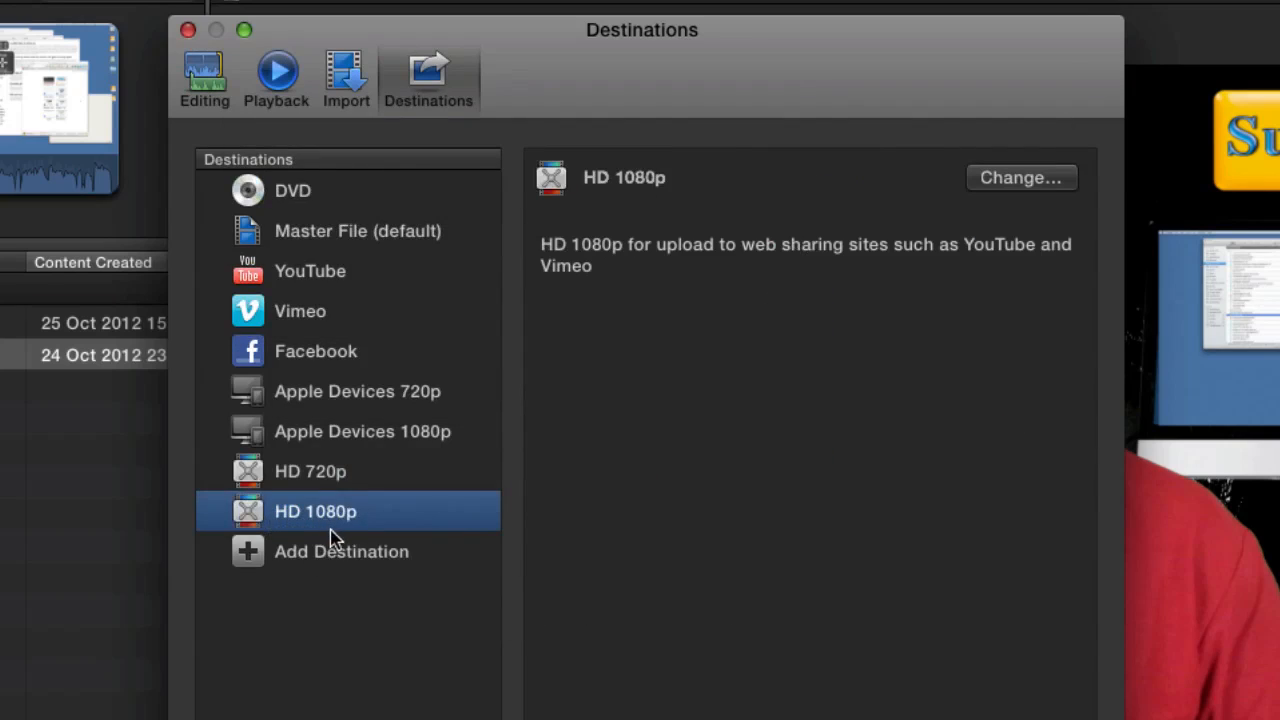
mouse_move(376, 540)
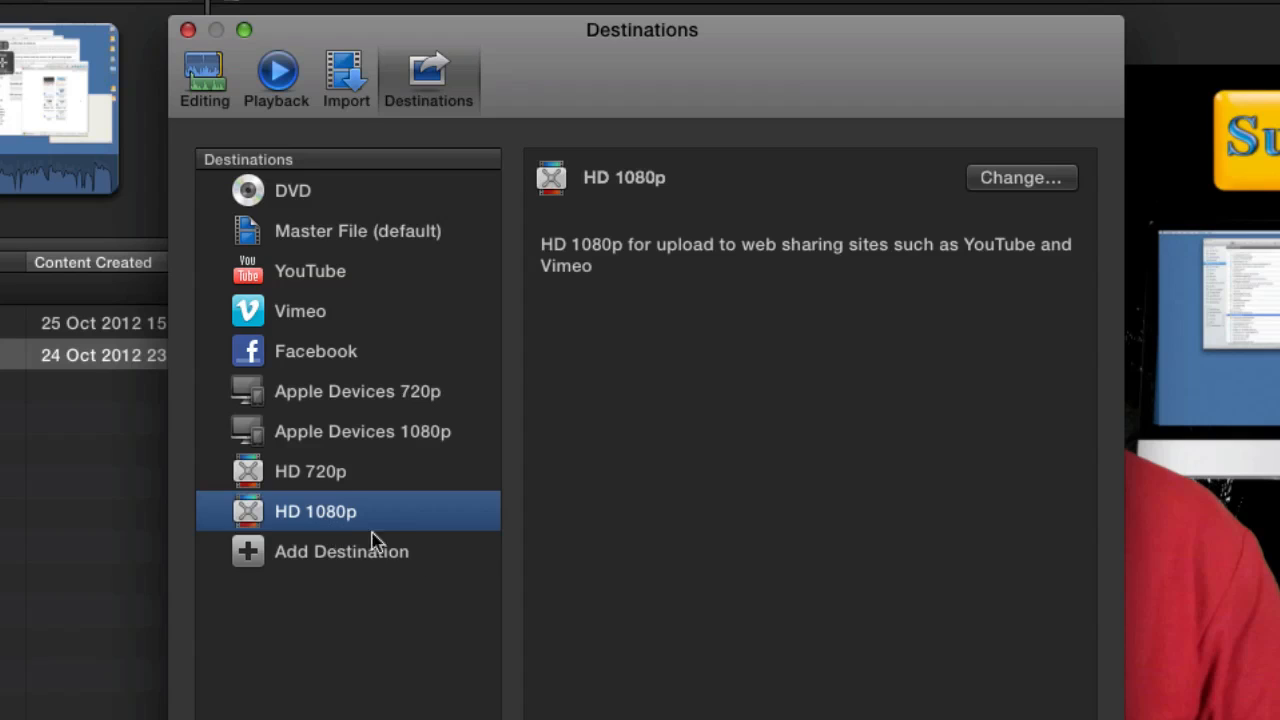
left_click(344, 78)
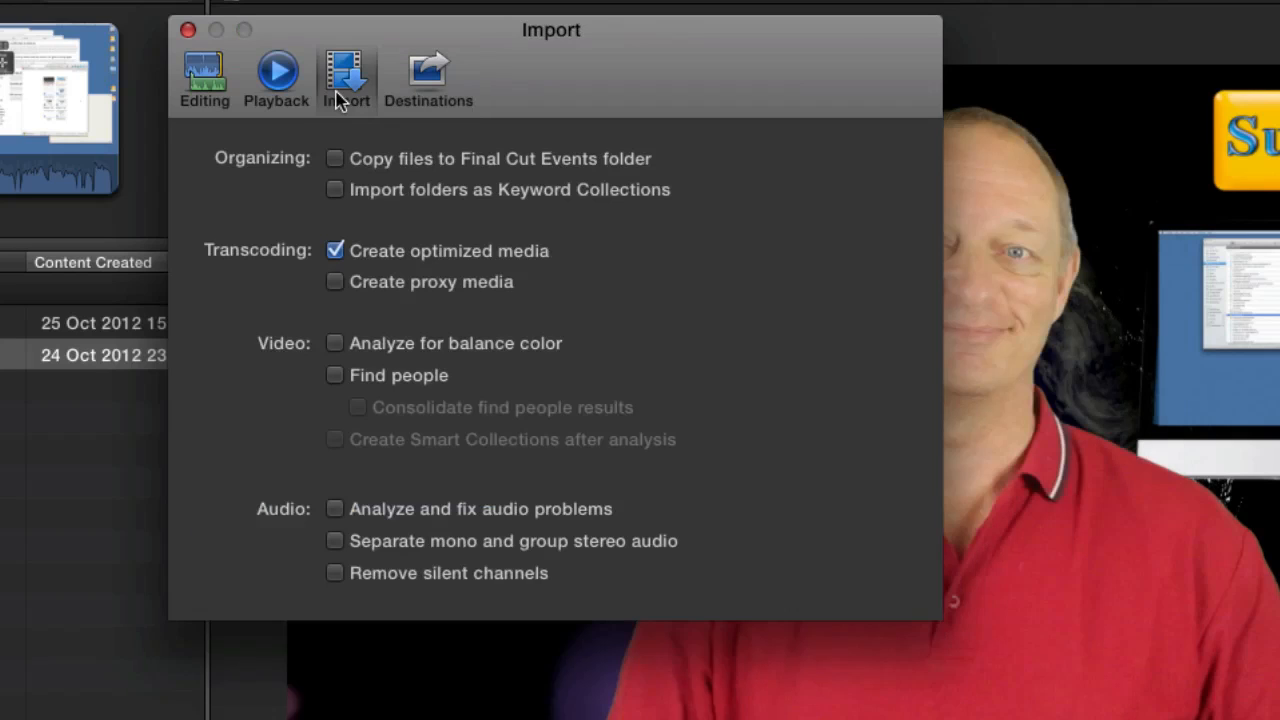
mouse_move(368, 190)
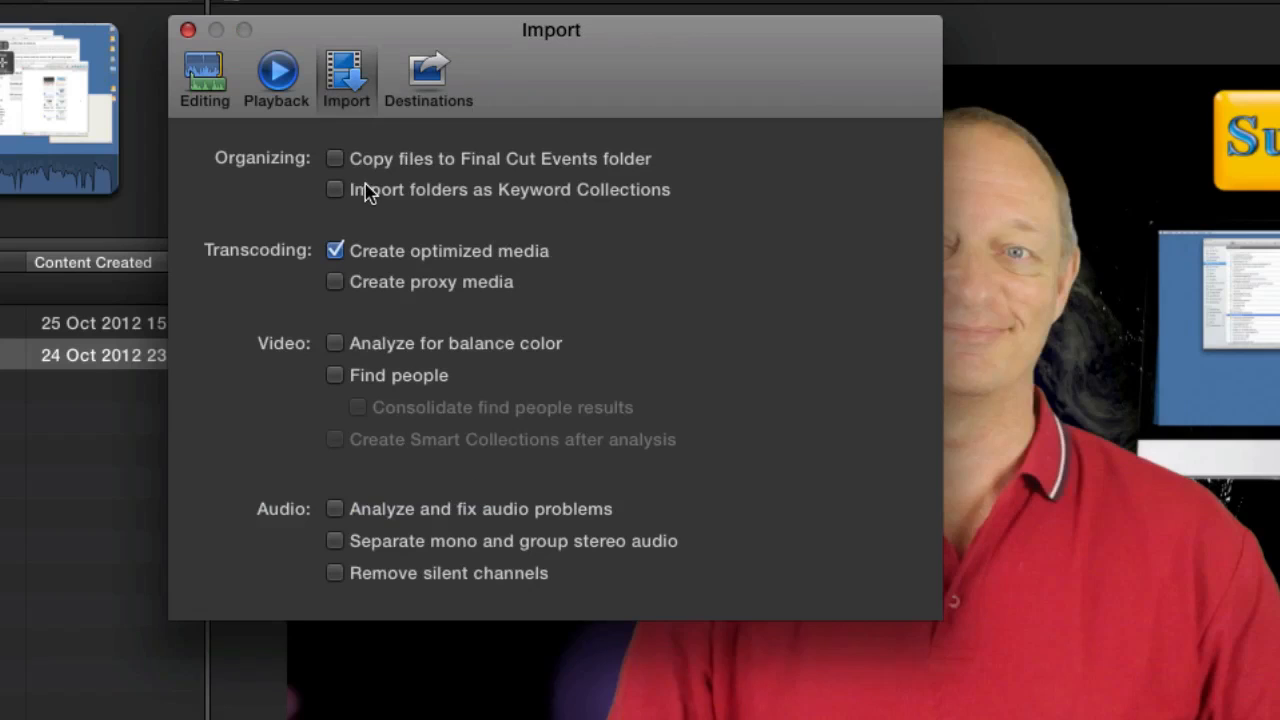
mouse_move(412, 360)
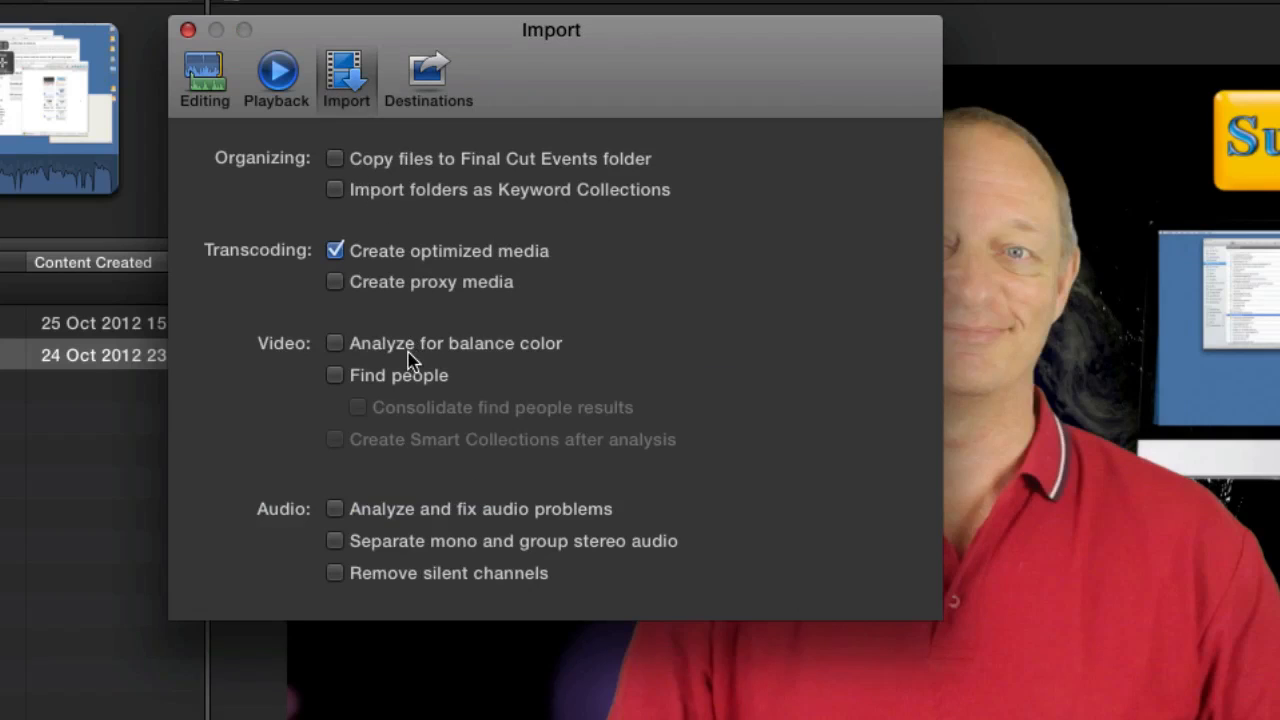
mouse_move(500, 272)
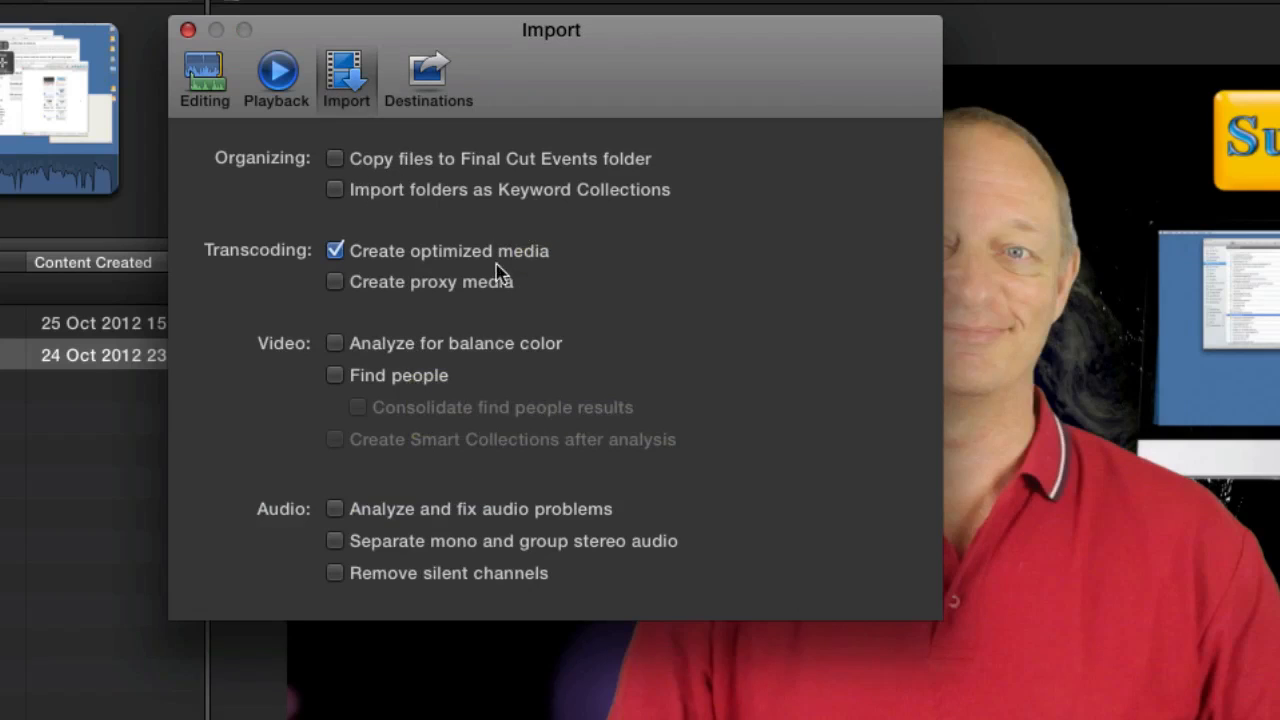
mouse_move(444, 486)
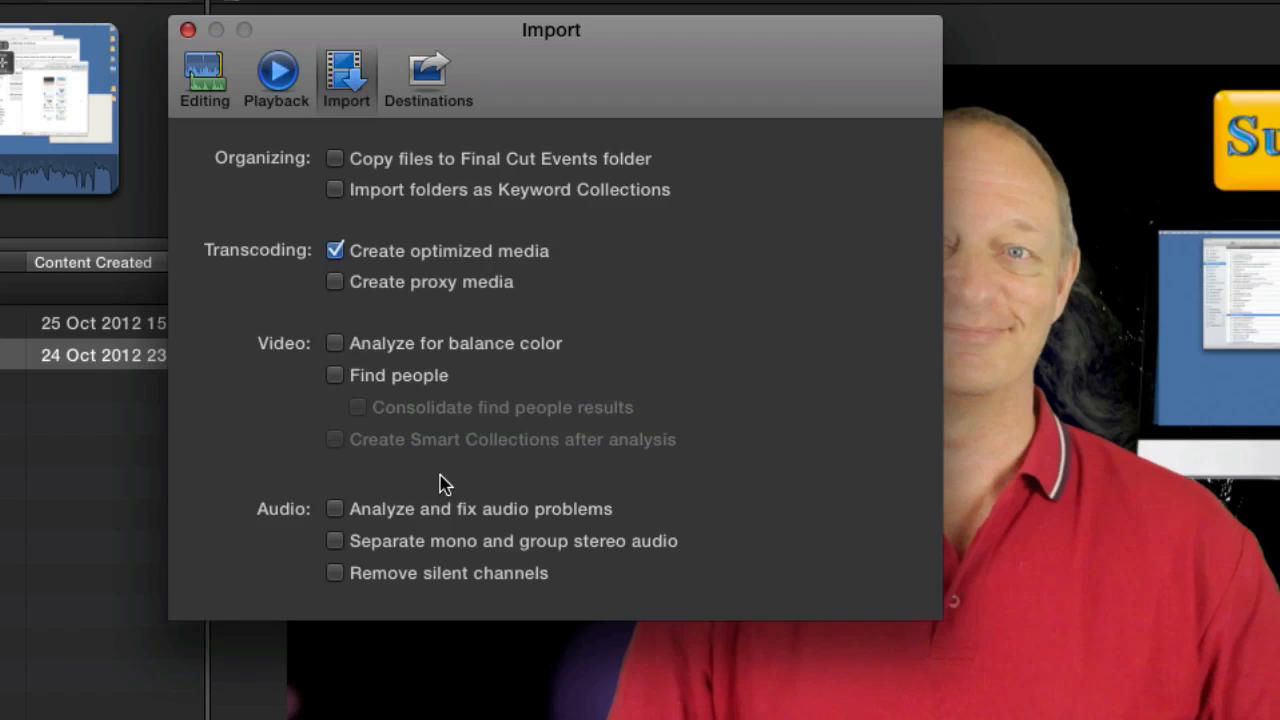
mouse_move(258, 118)
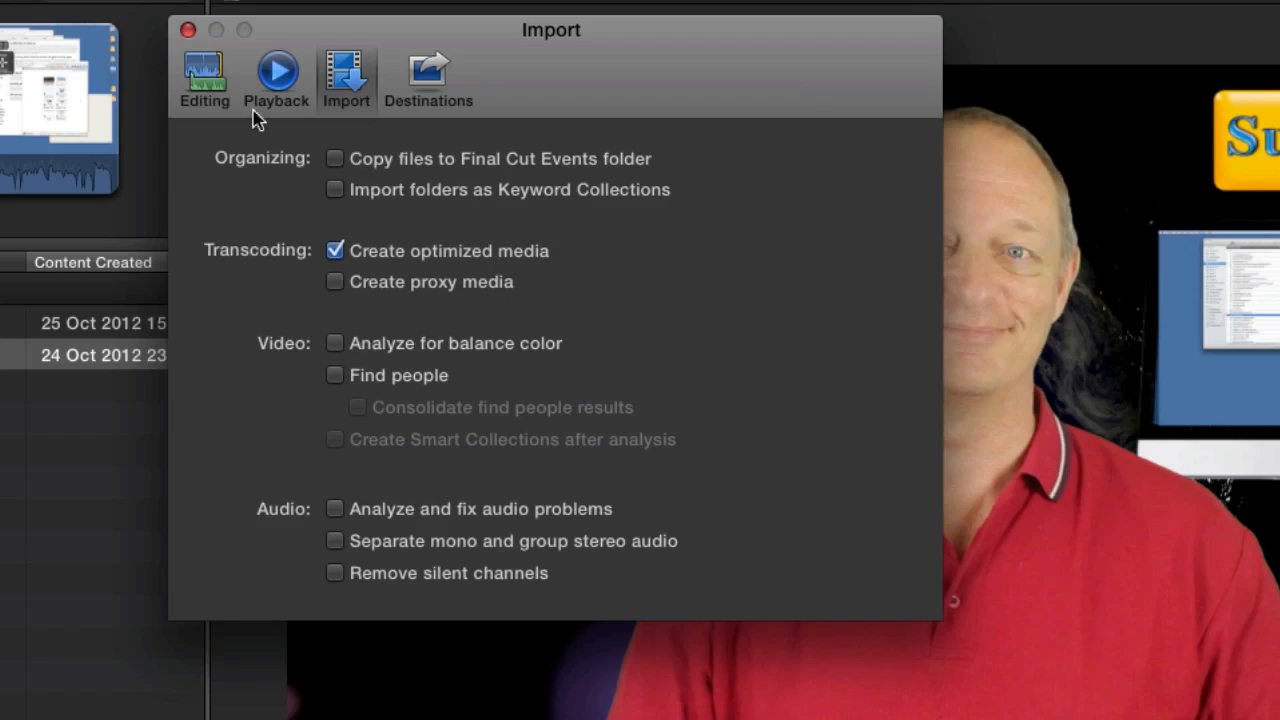
left_click(276, 78)
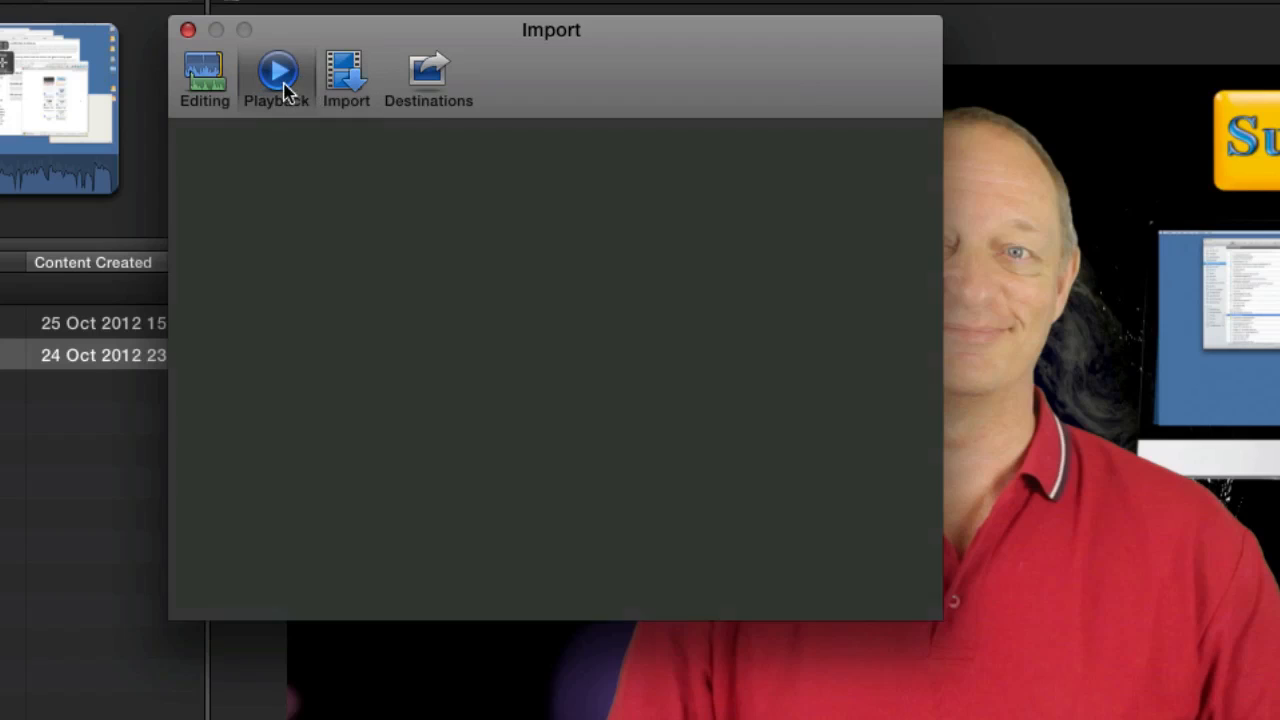
Review the Playback preferences
left_click(276, 78)
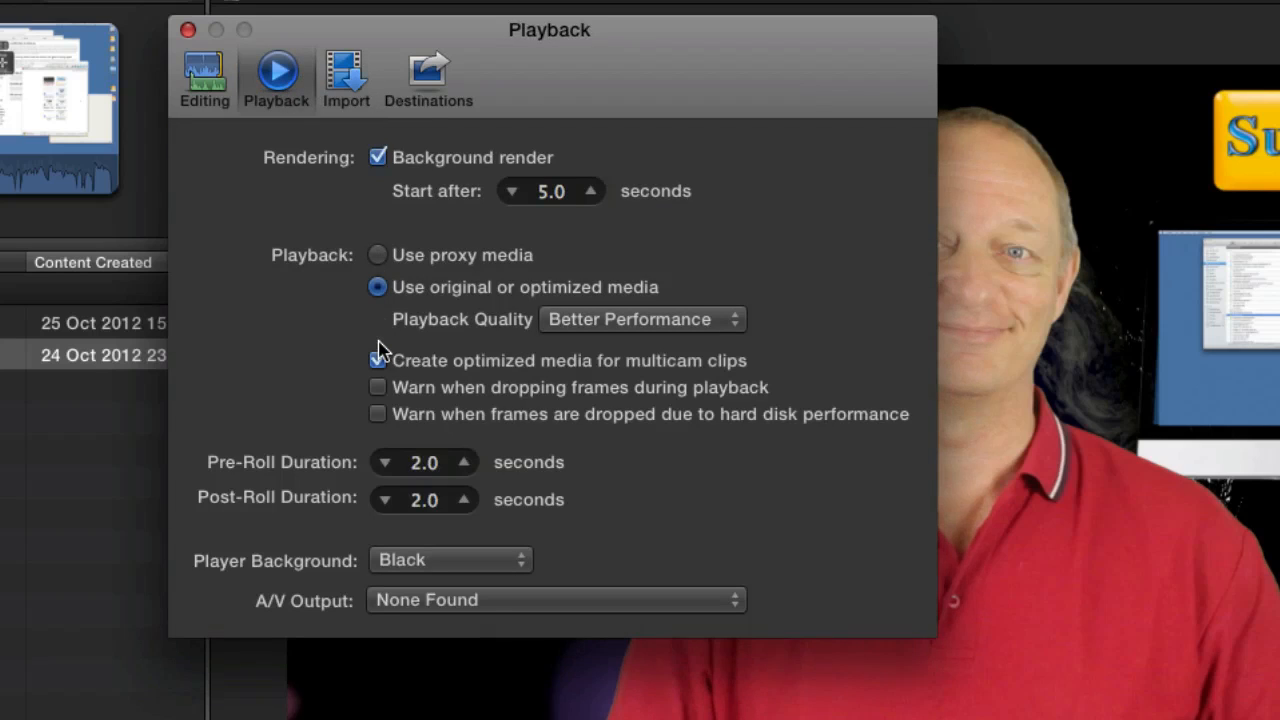
left_click(376, 360)
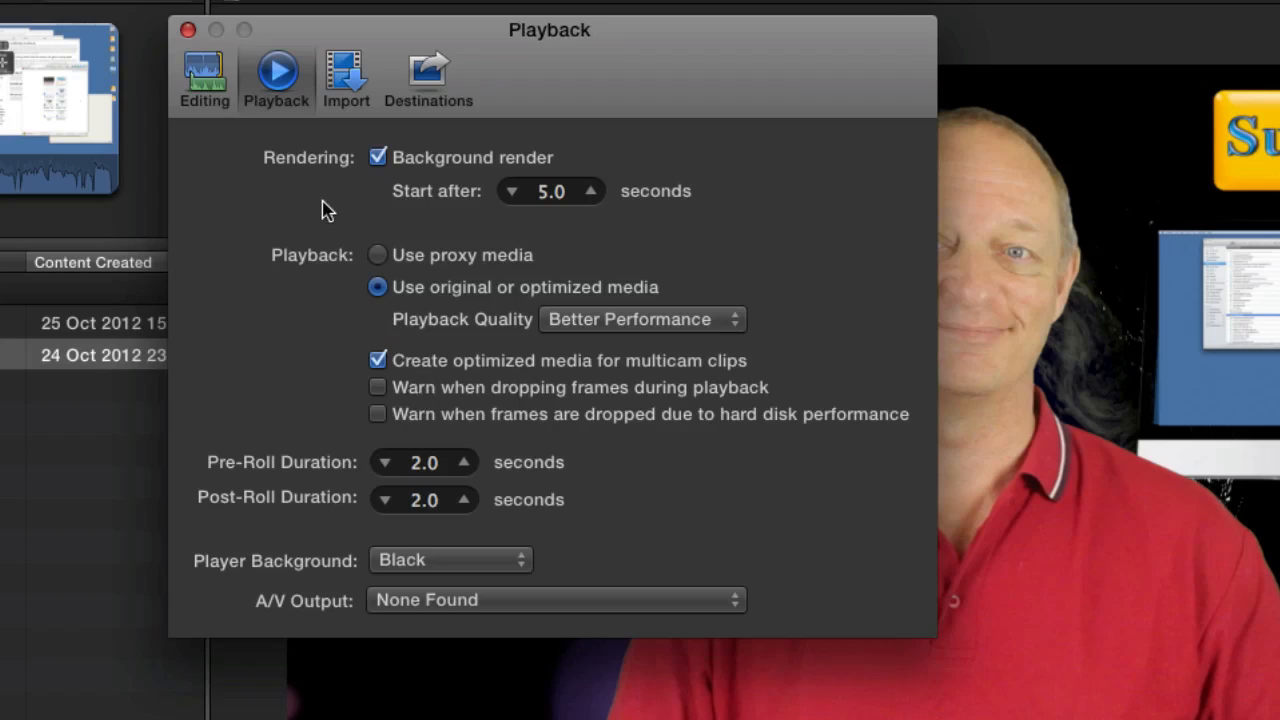
left_click(204, 78)
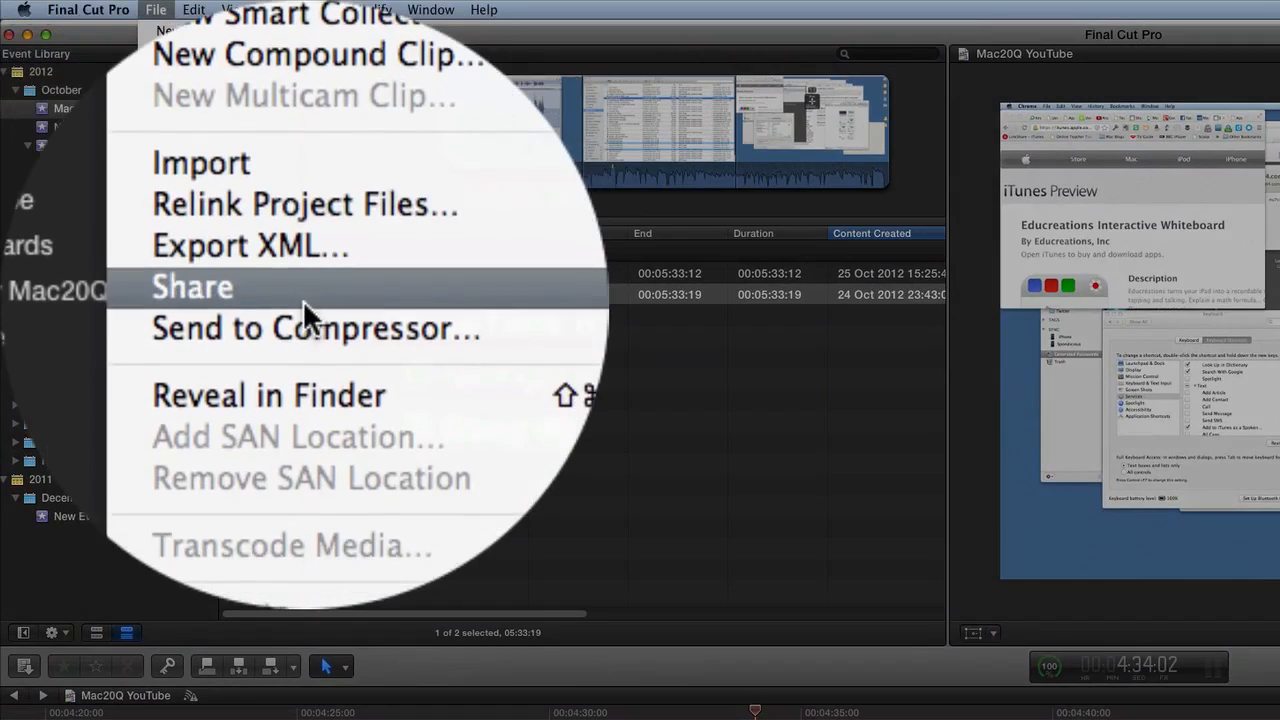
Start sharing the Mac20Q YouTube project as HD 720p video via File > Share
left_click(192, 288)
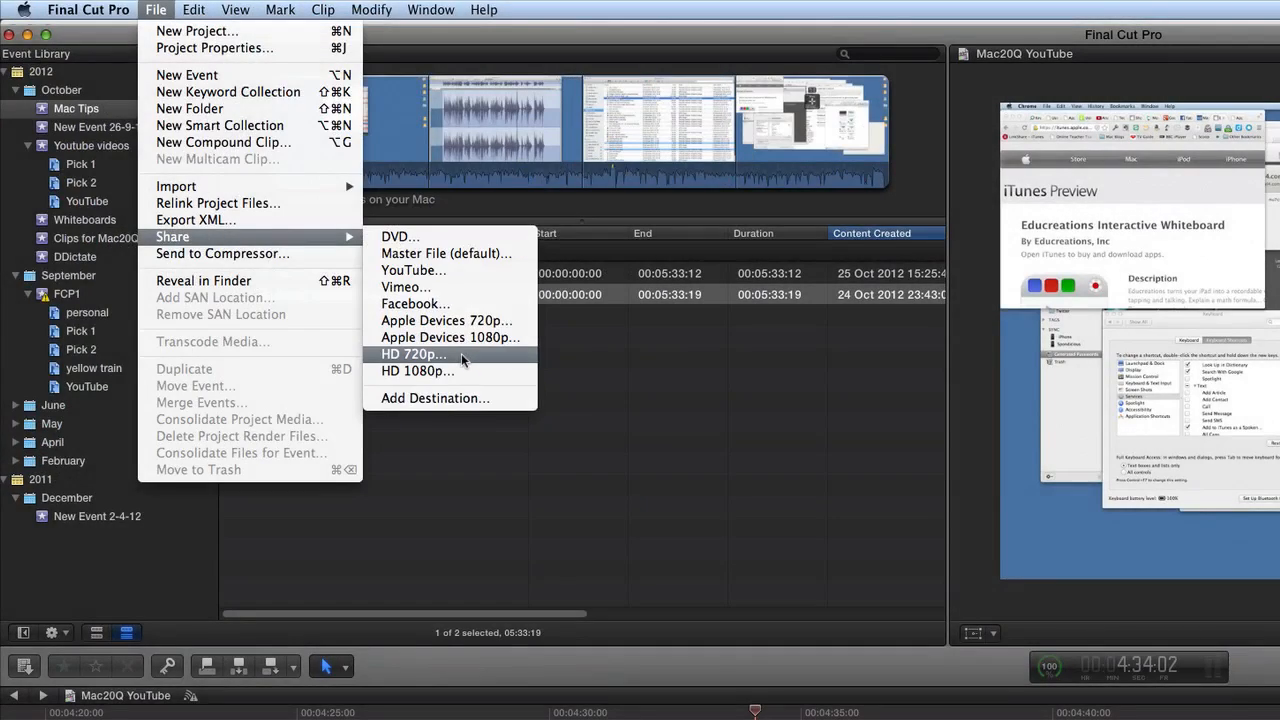
left_click(412, 354)
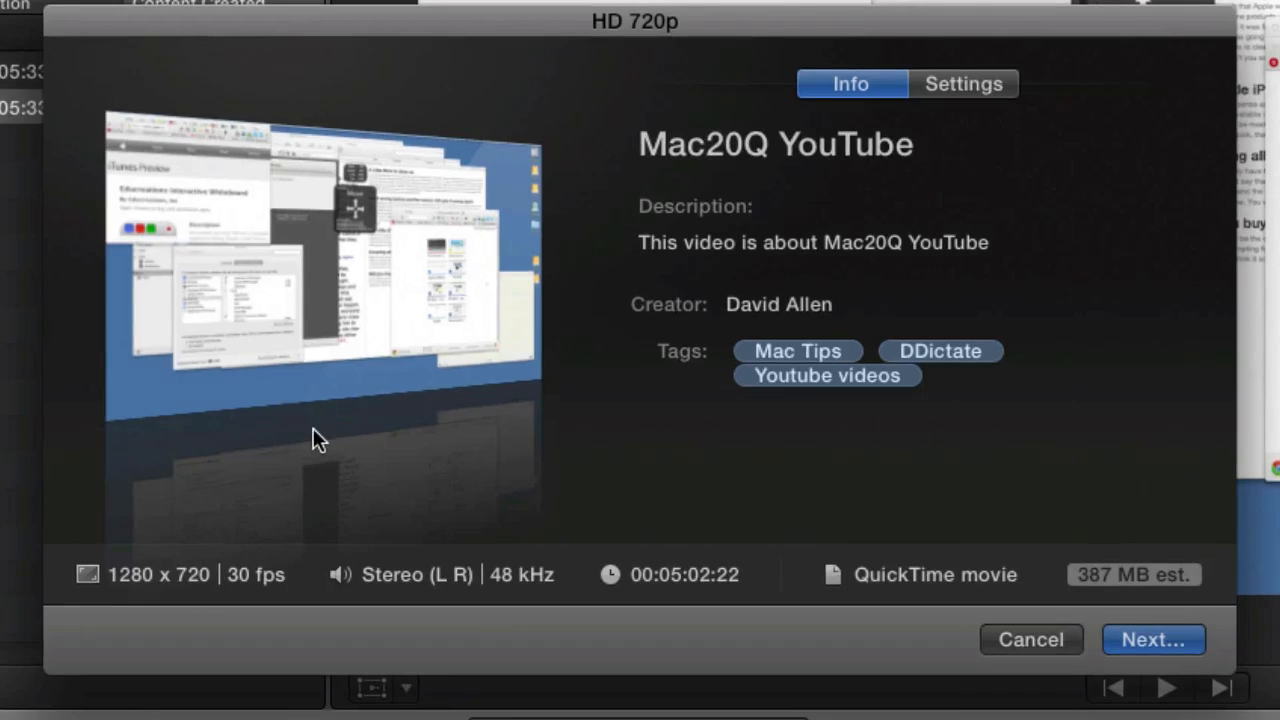
mouse_move(766, 434)
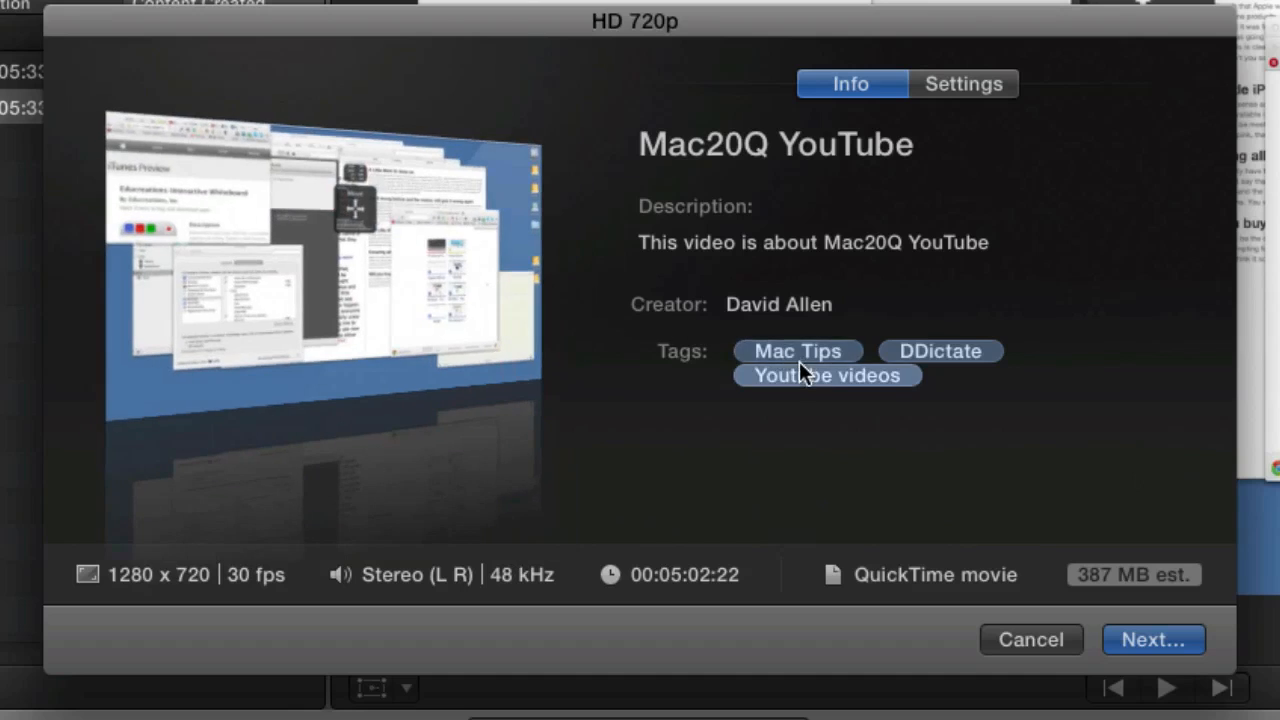
mouse_move(804, 438)
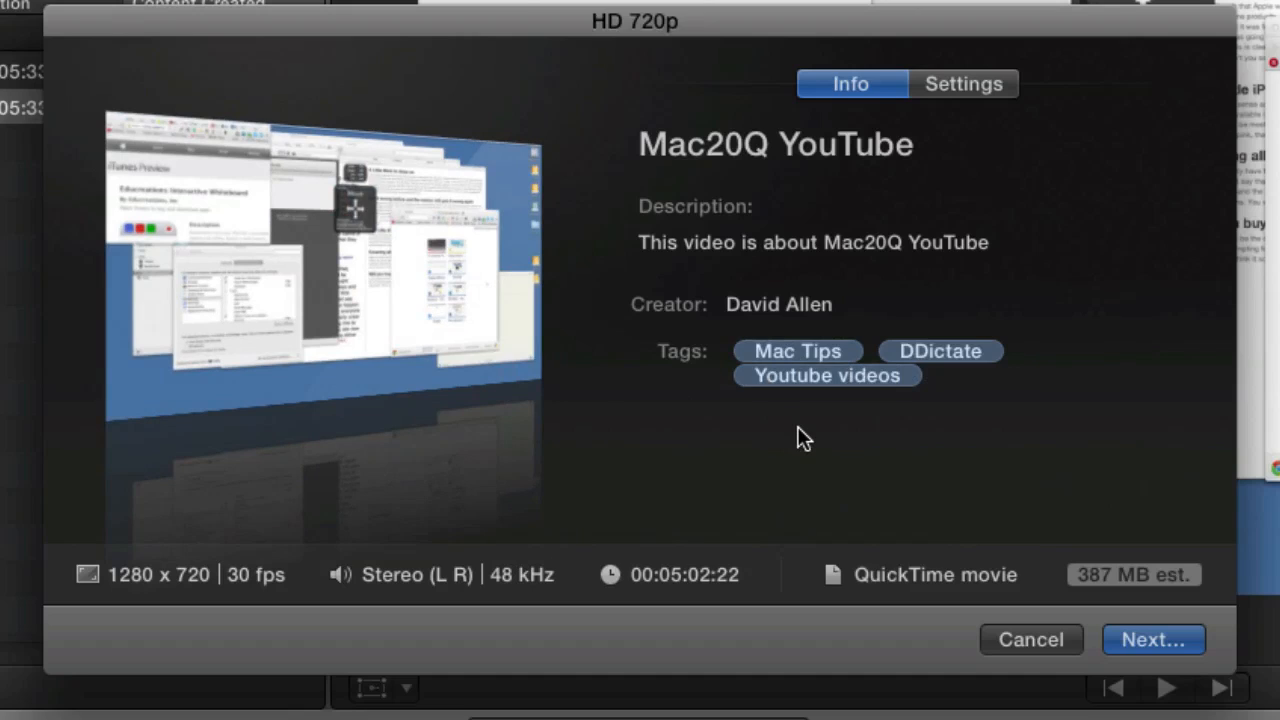
mouse_move(866, 262)
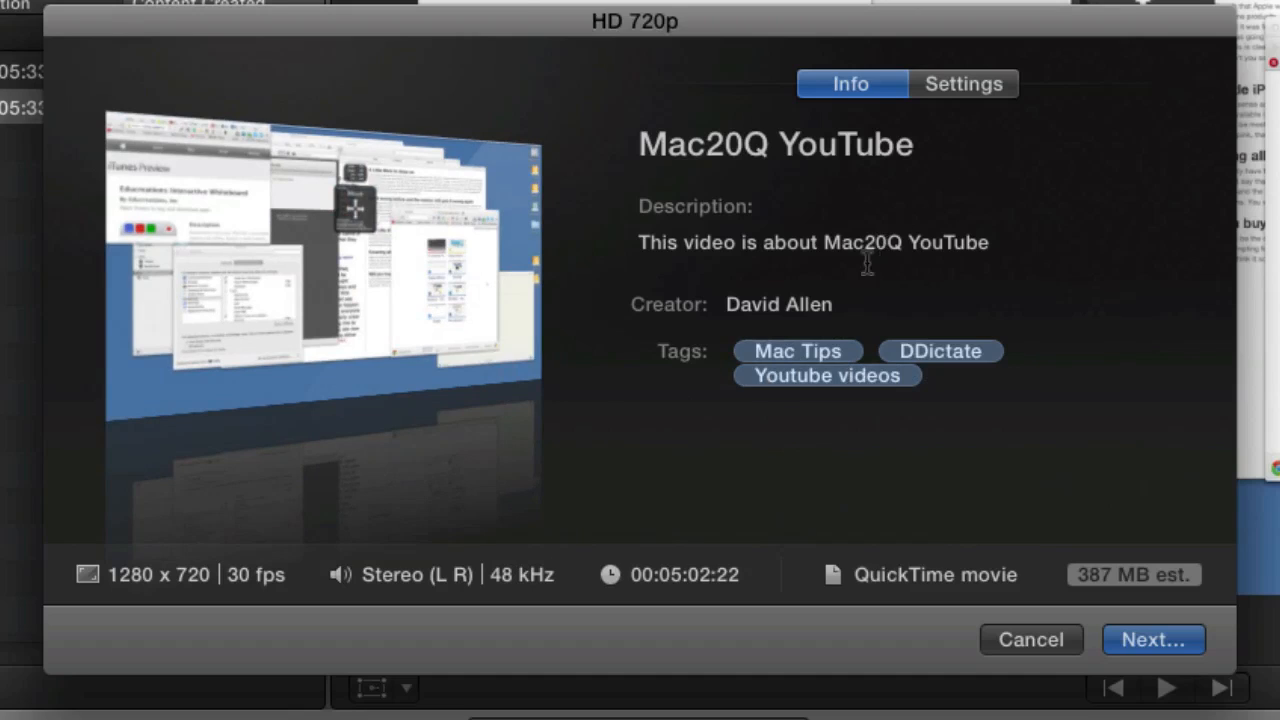
mouse_move(204, 590)
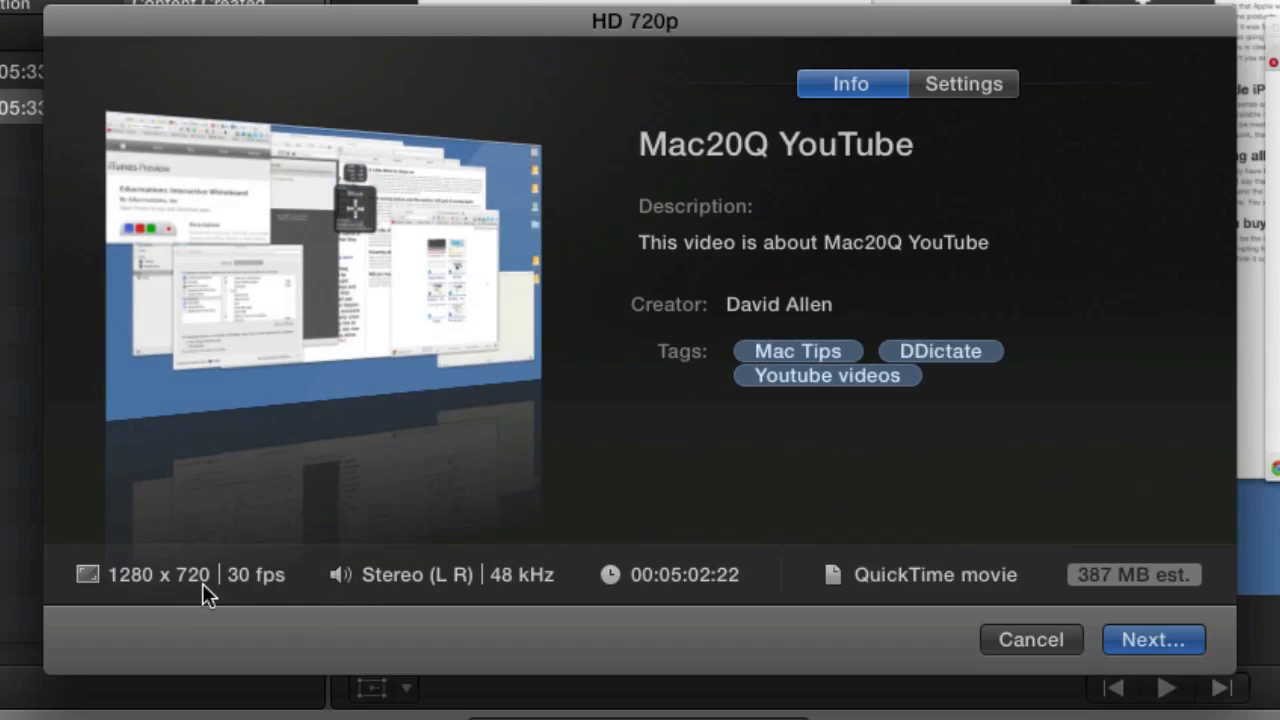
mouse_move(276, 600)
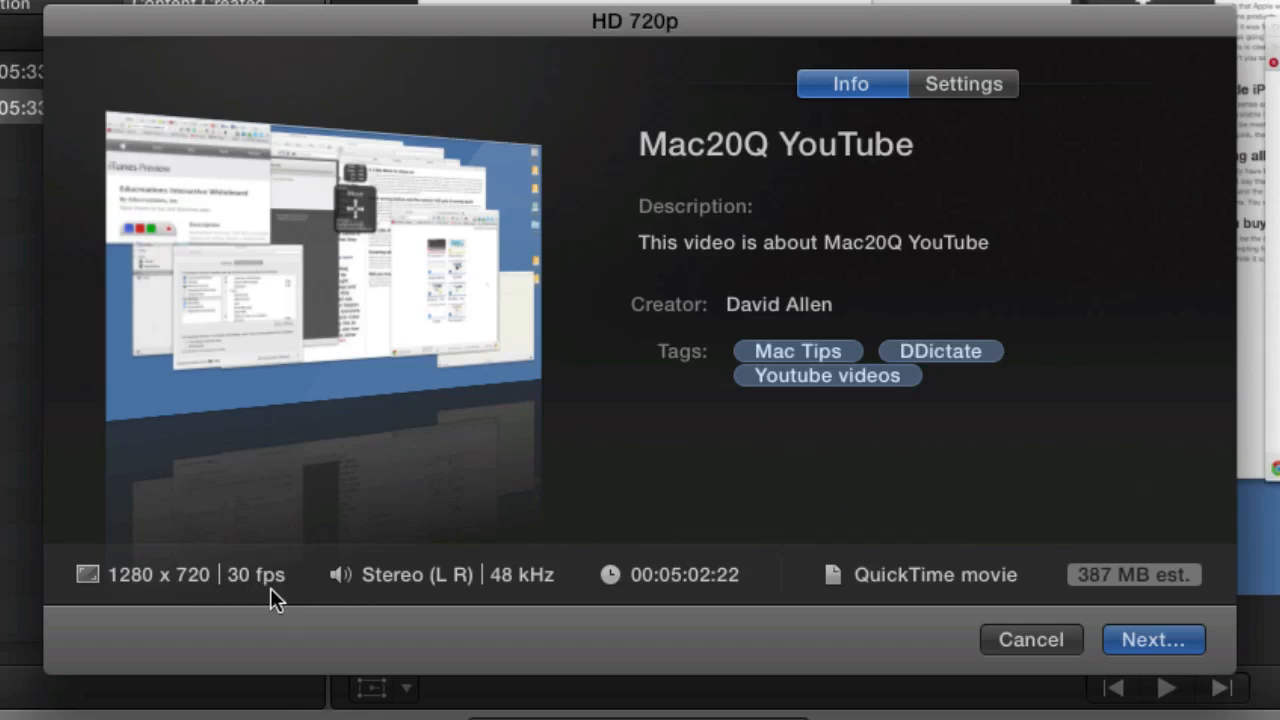
mouse_move(920, 590)
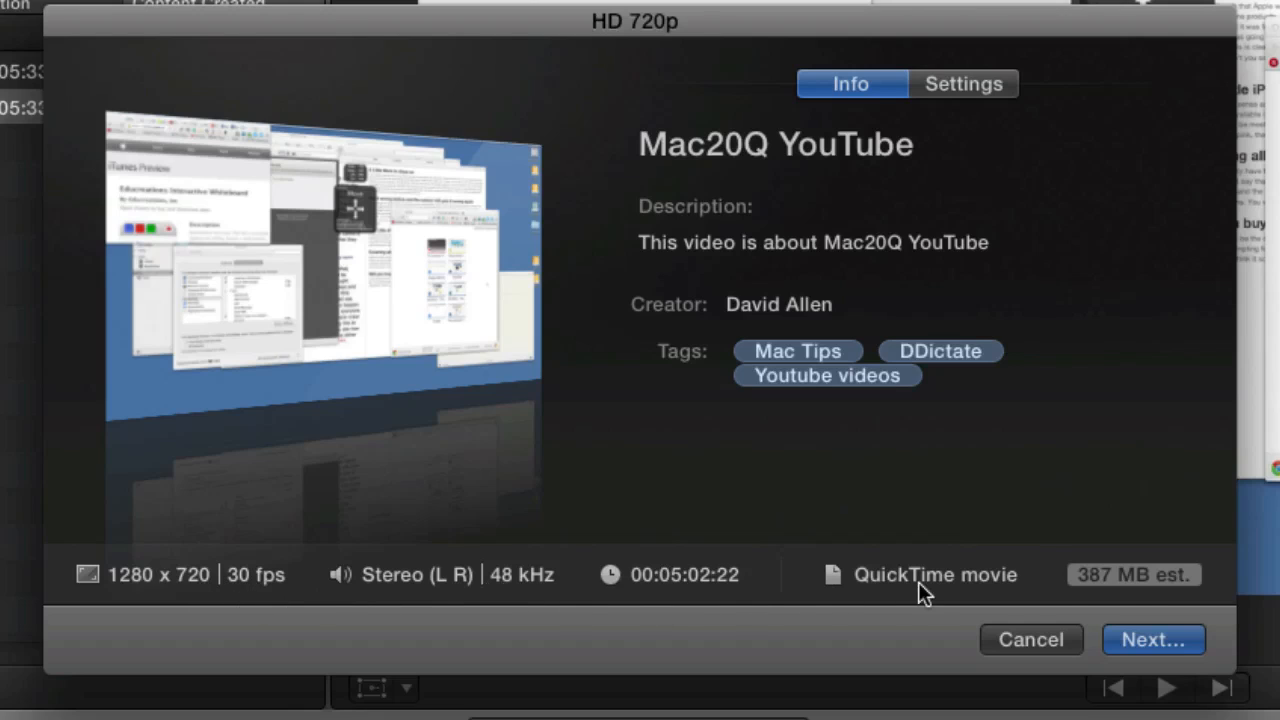
mouse_move(1156, 588)
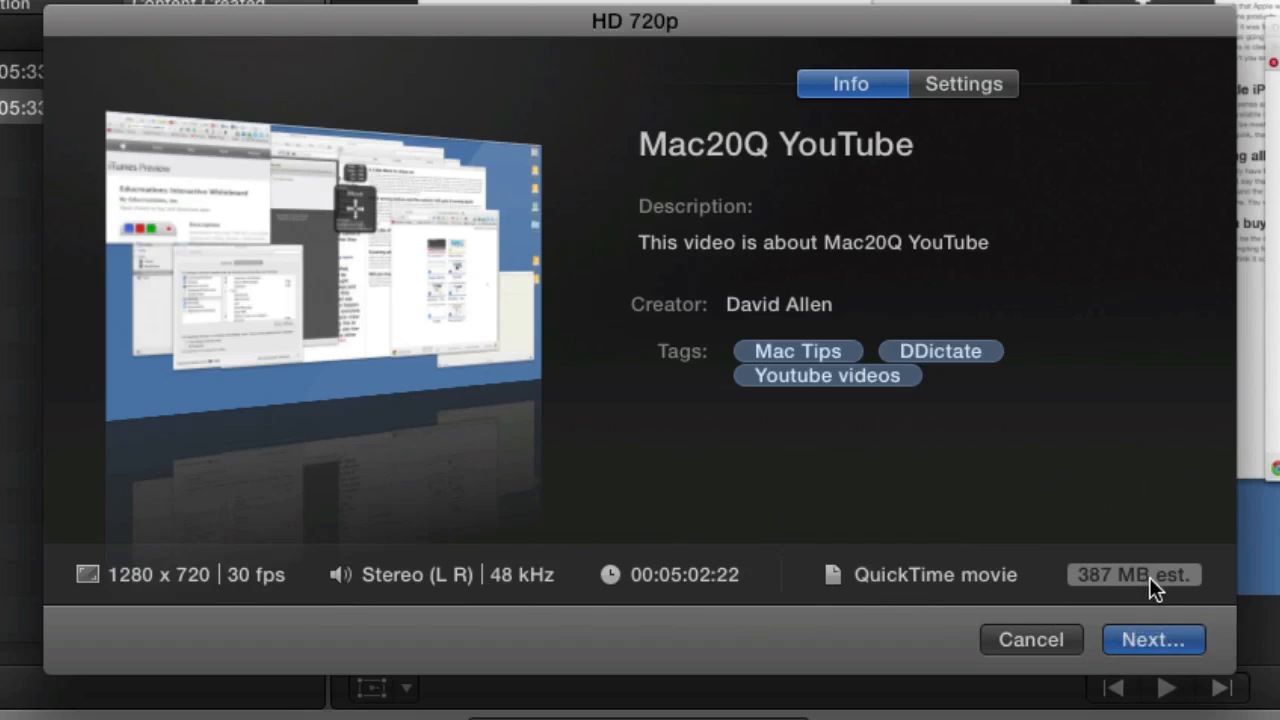
mouse_move(996, 588)
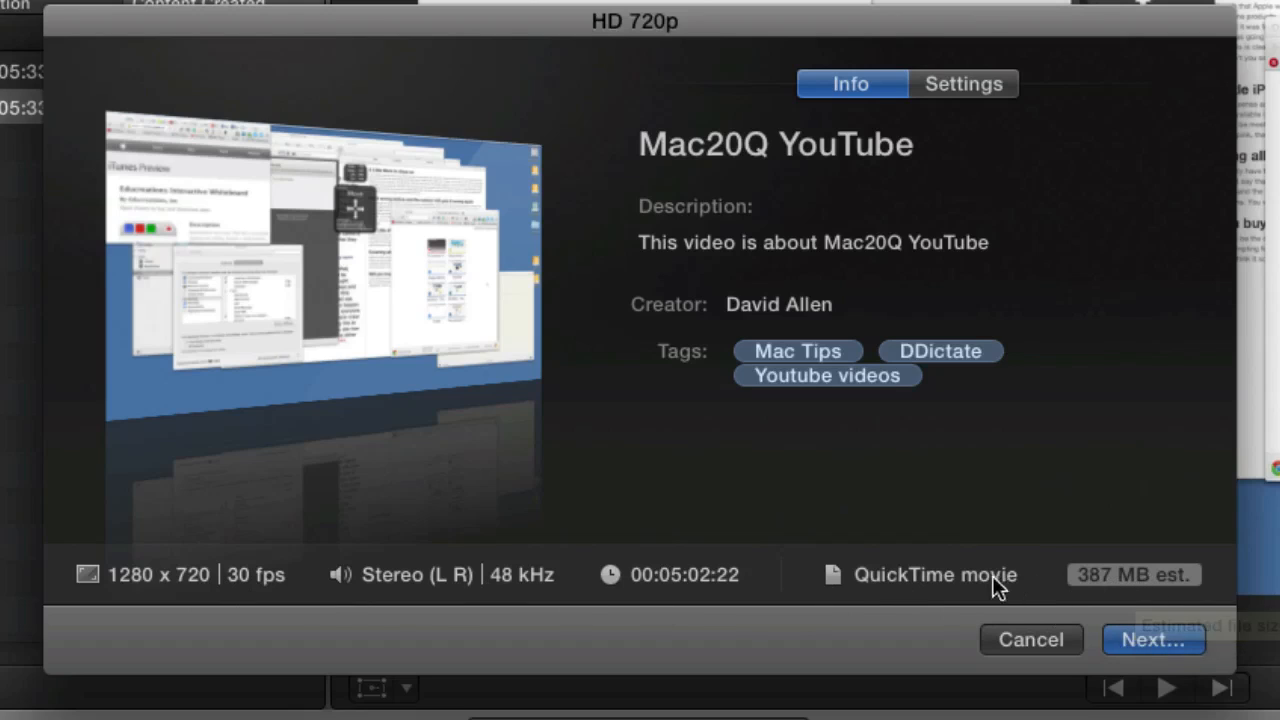
mouse_move(942, 162)
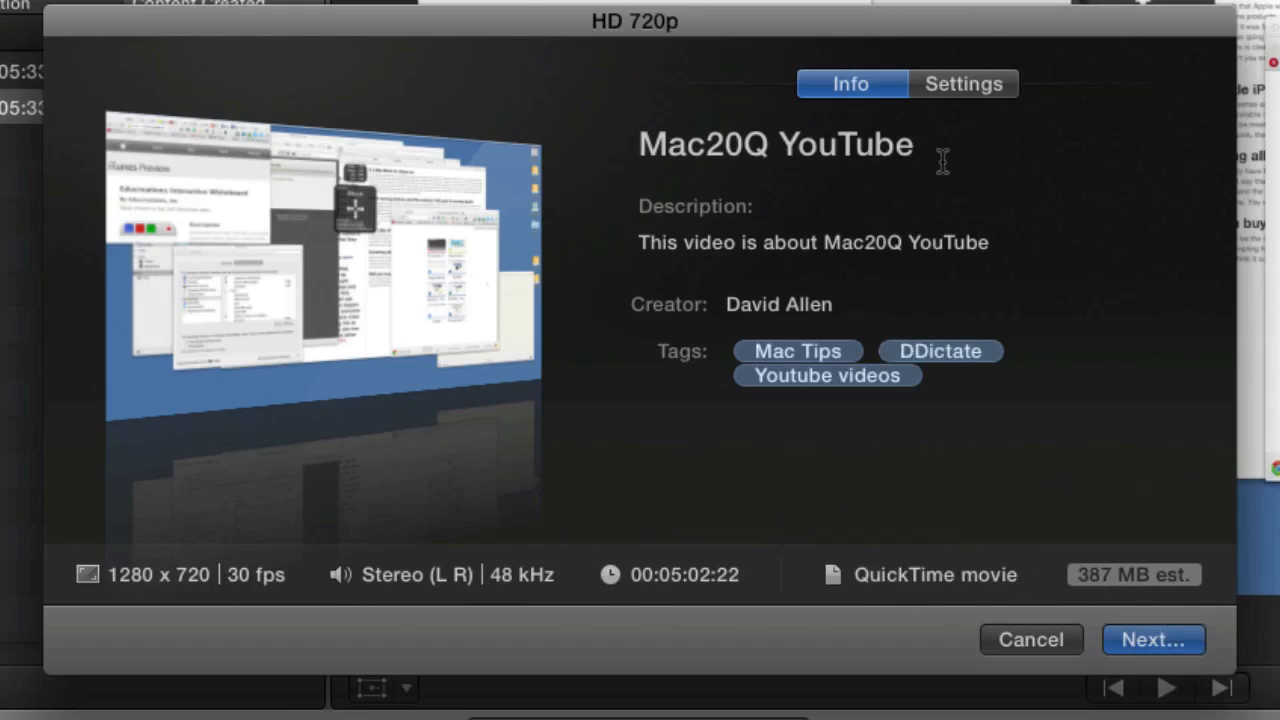
Browse the export setting presets for the HD 720p share, keeping the web-sharing preset
left_click(964, 84)
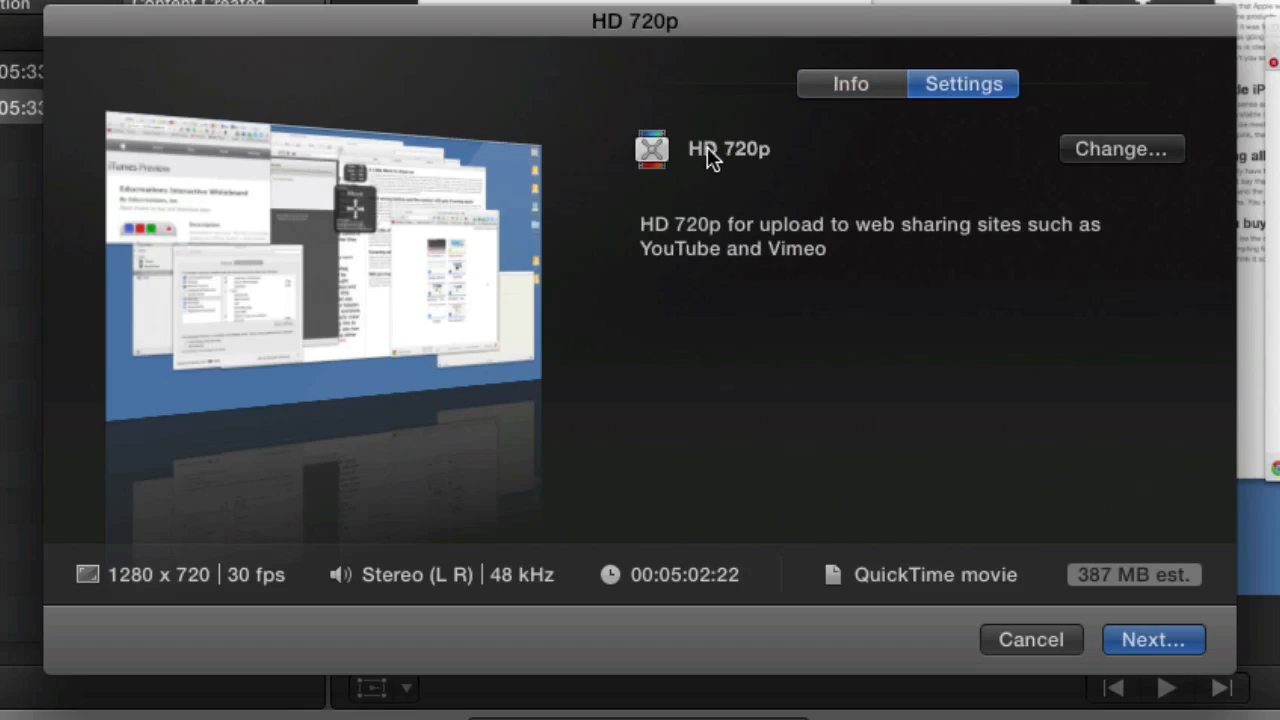
mouse_move(1116, 160)
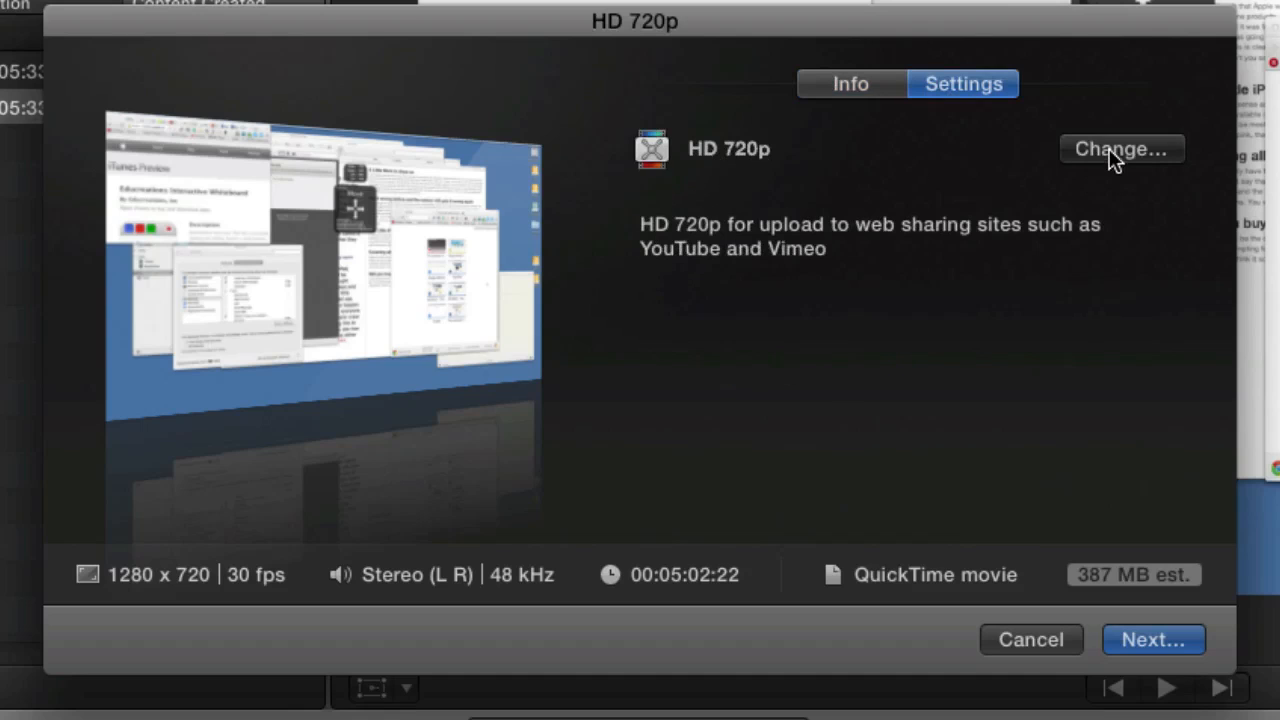
left_click(1120, 148)
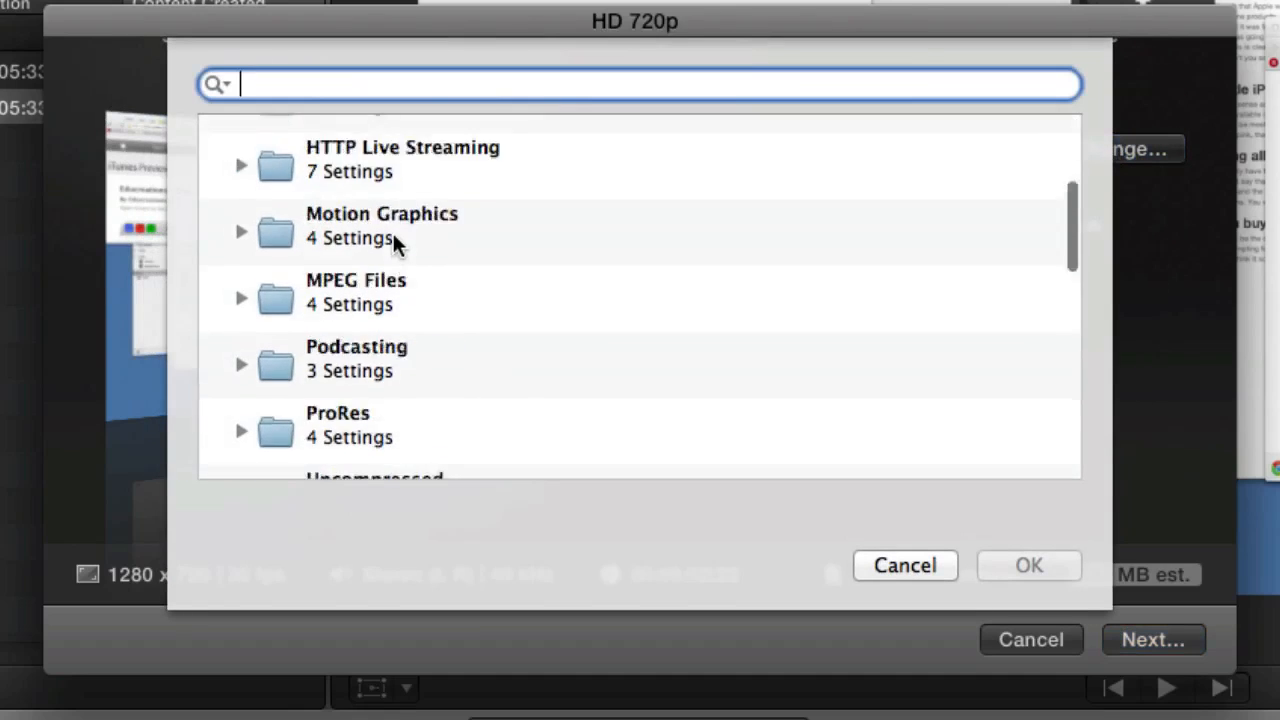
scroll("down", 3)
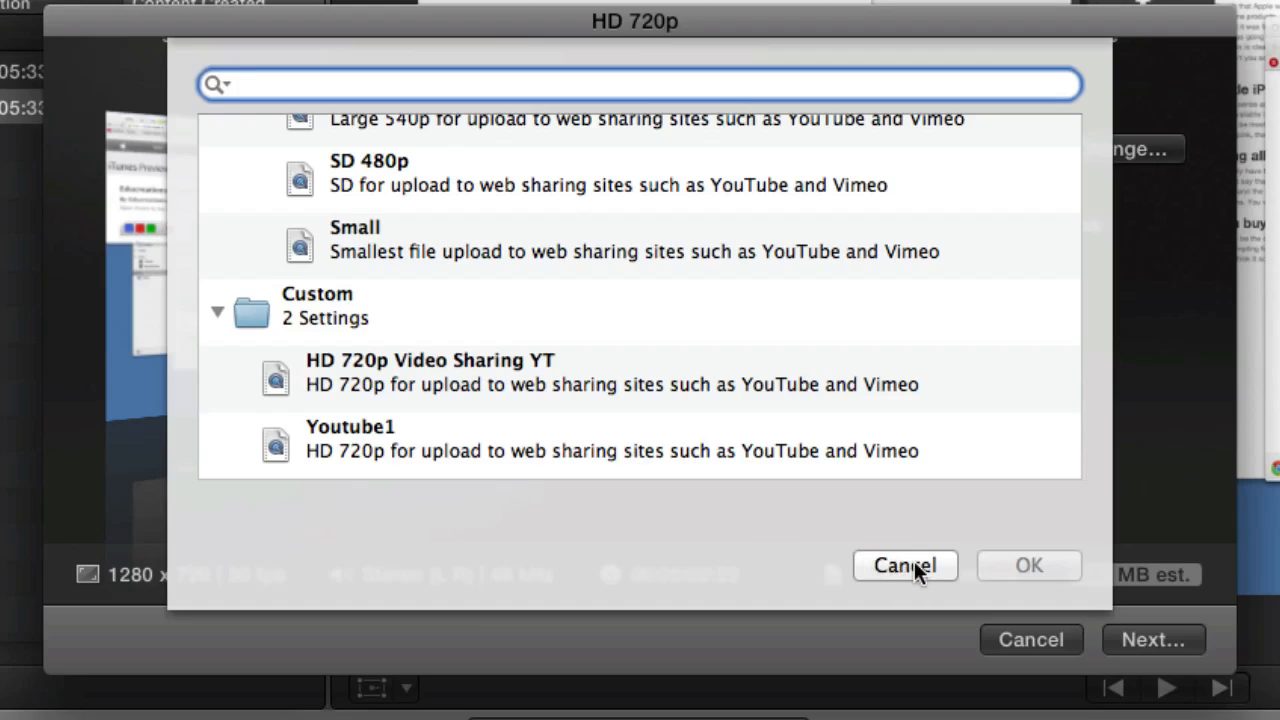
mouse_move(530, 390)
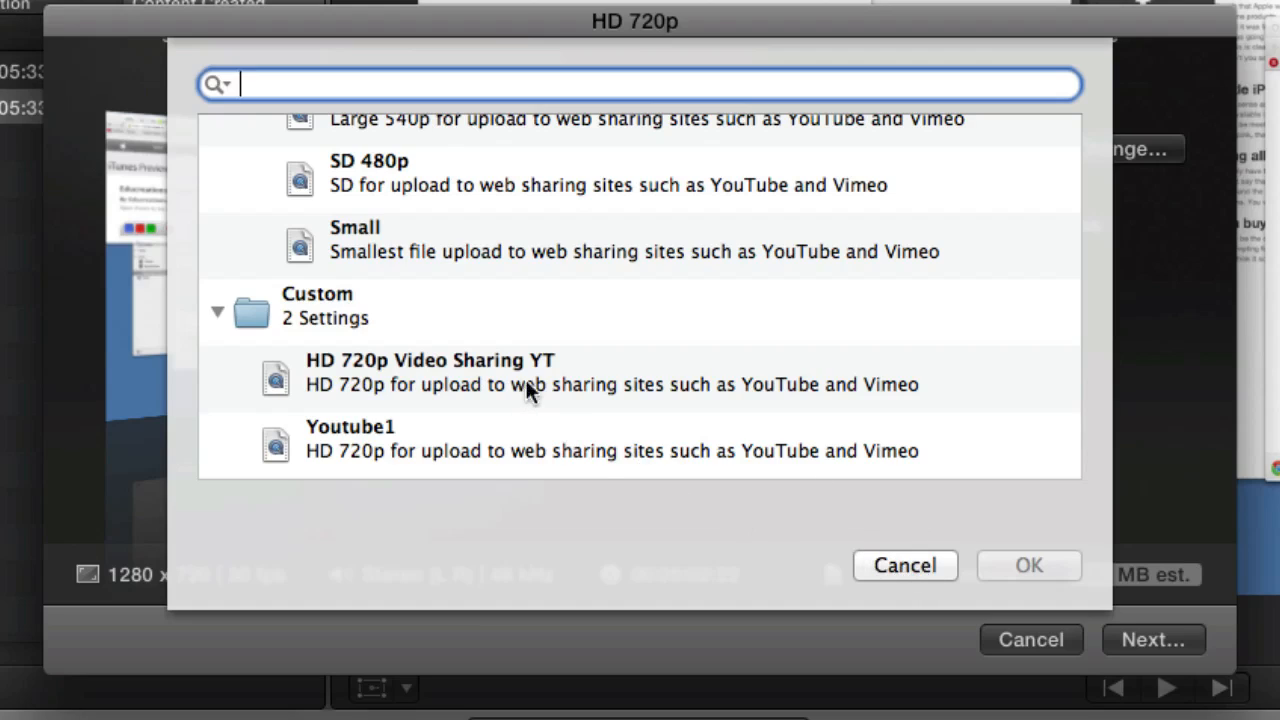
mouse_move(612, 390)
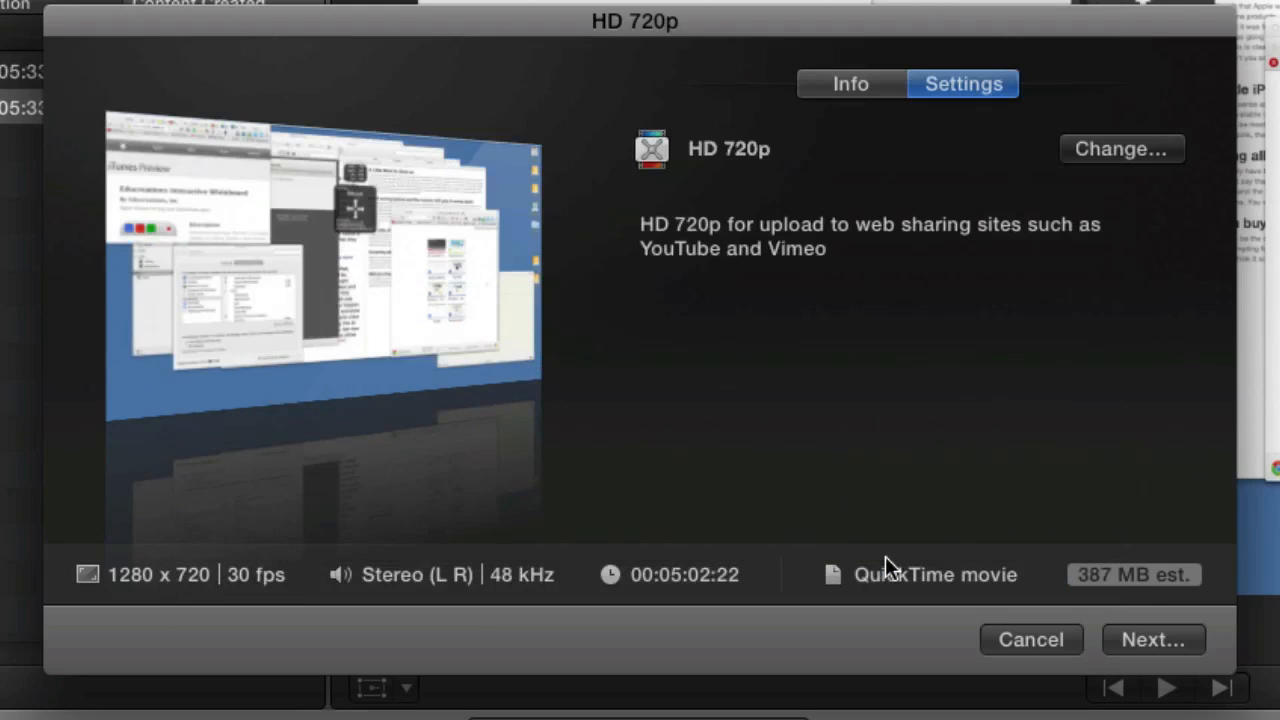
mouse_move(904, 586)
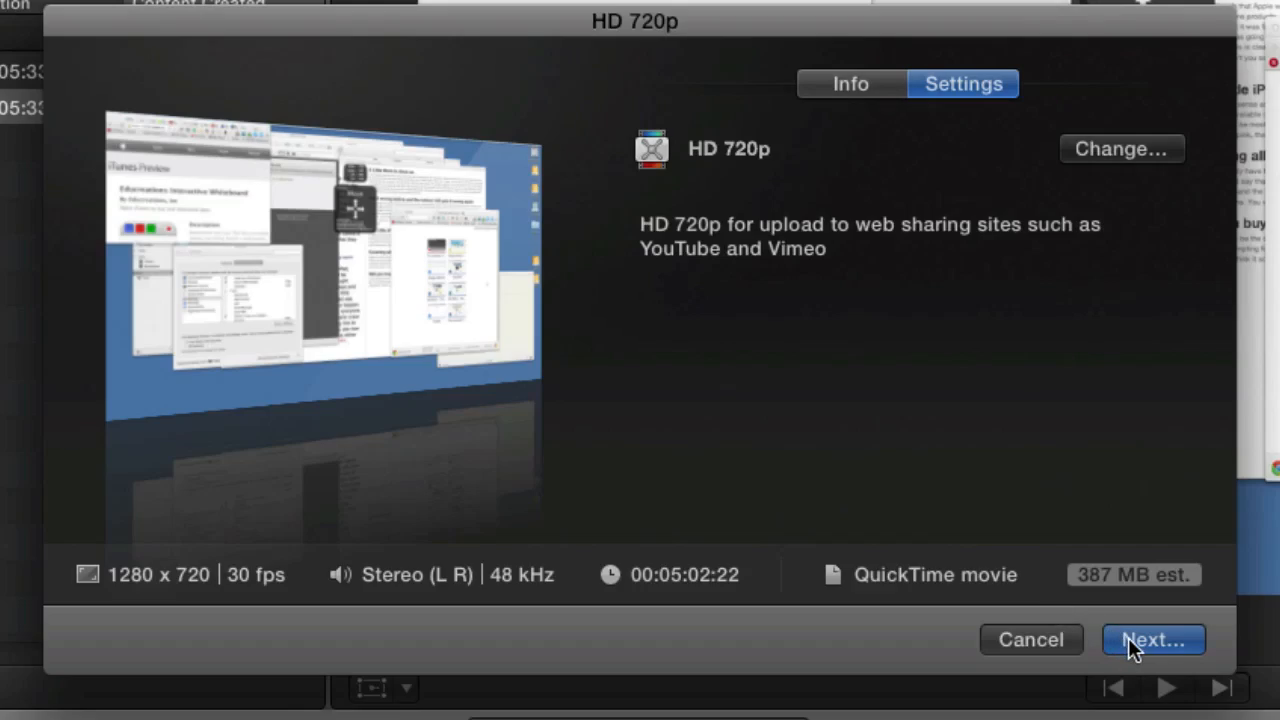
Save the HD 720p export as Mac20Q YouTube in the Movies folder
left_click(1152, 640)
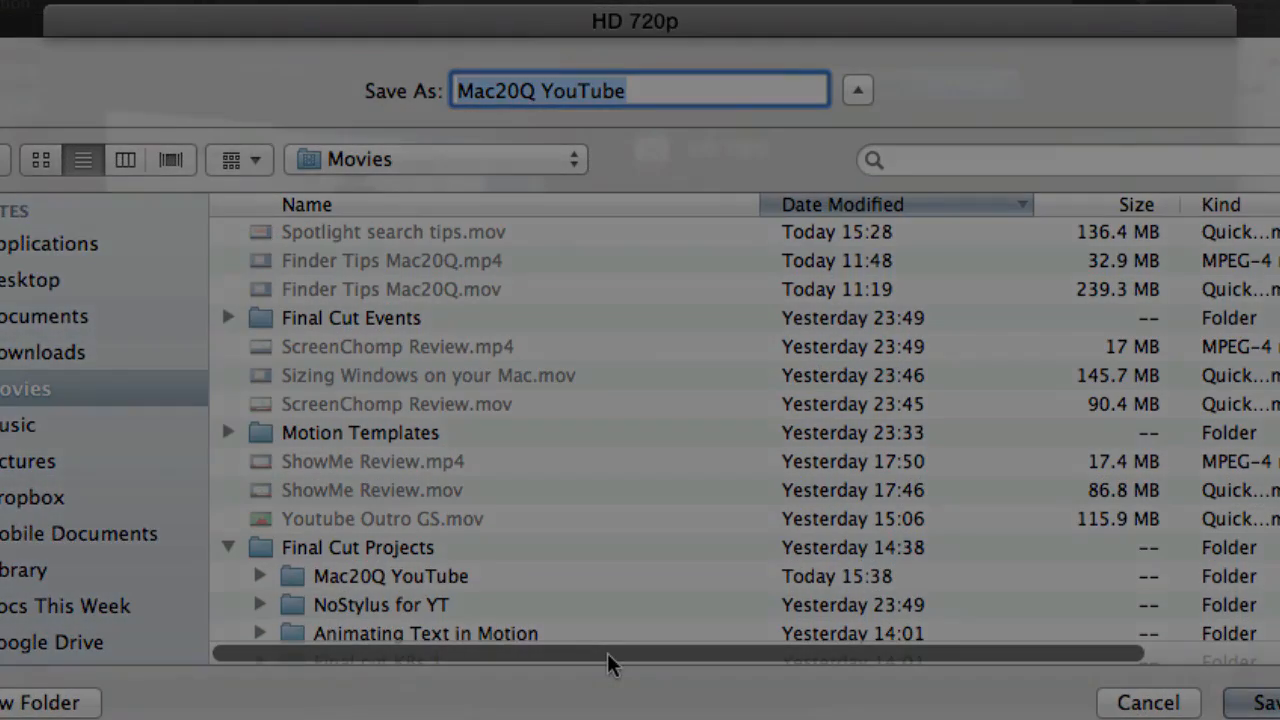
left_click(1264, 702)
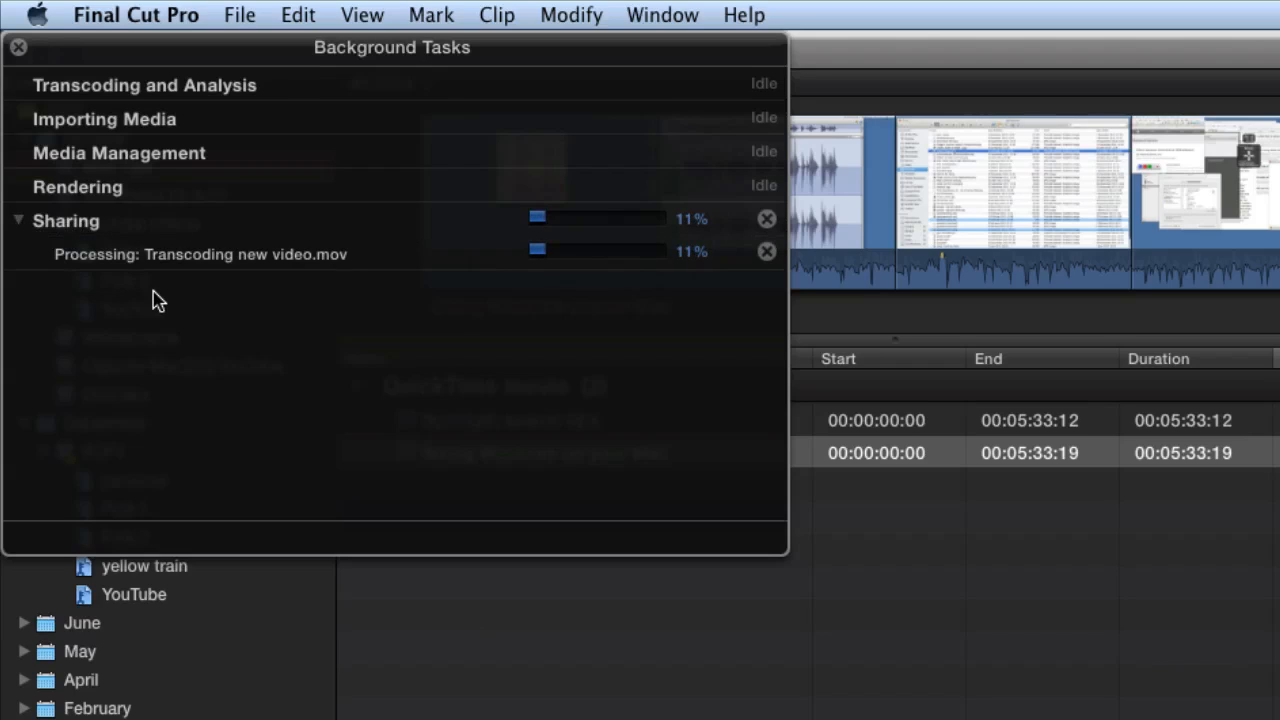
mouse_move(336, 292)
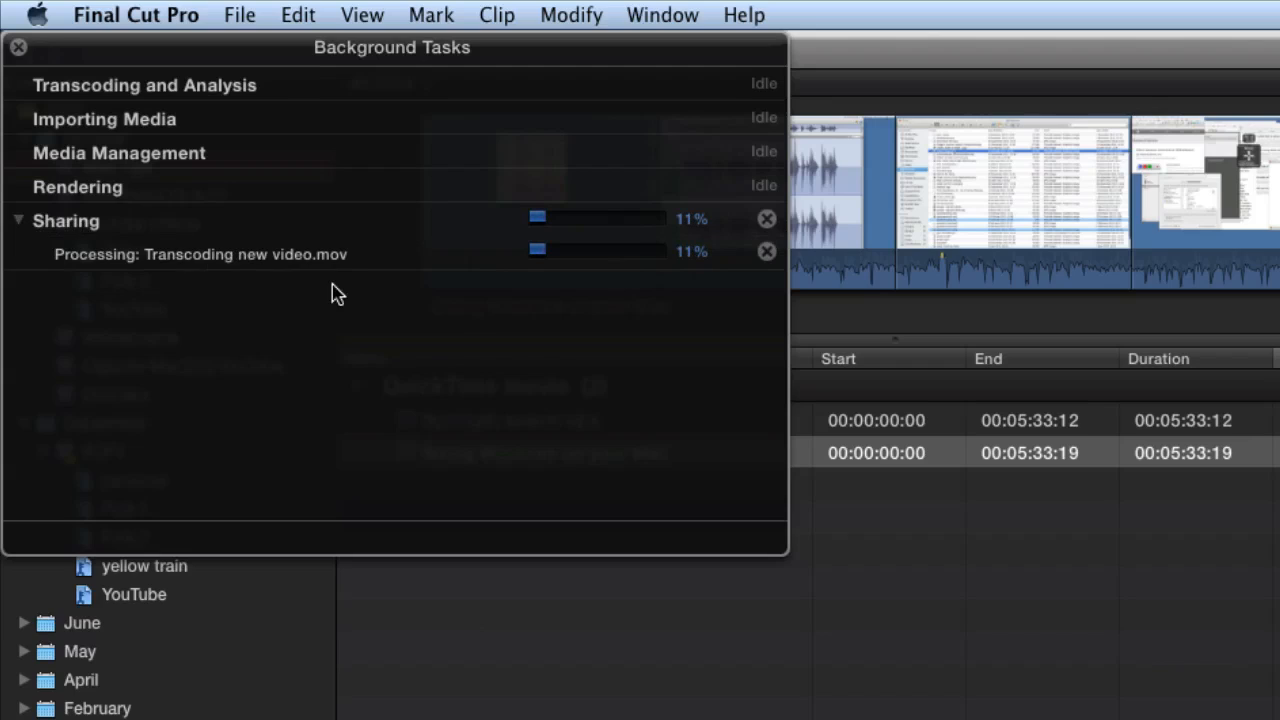
mouse_move(710, 364)
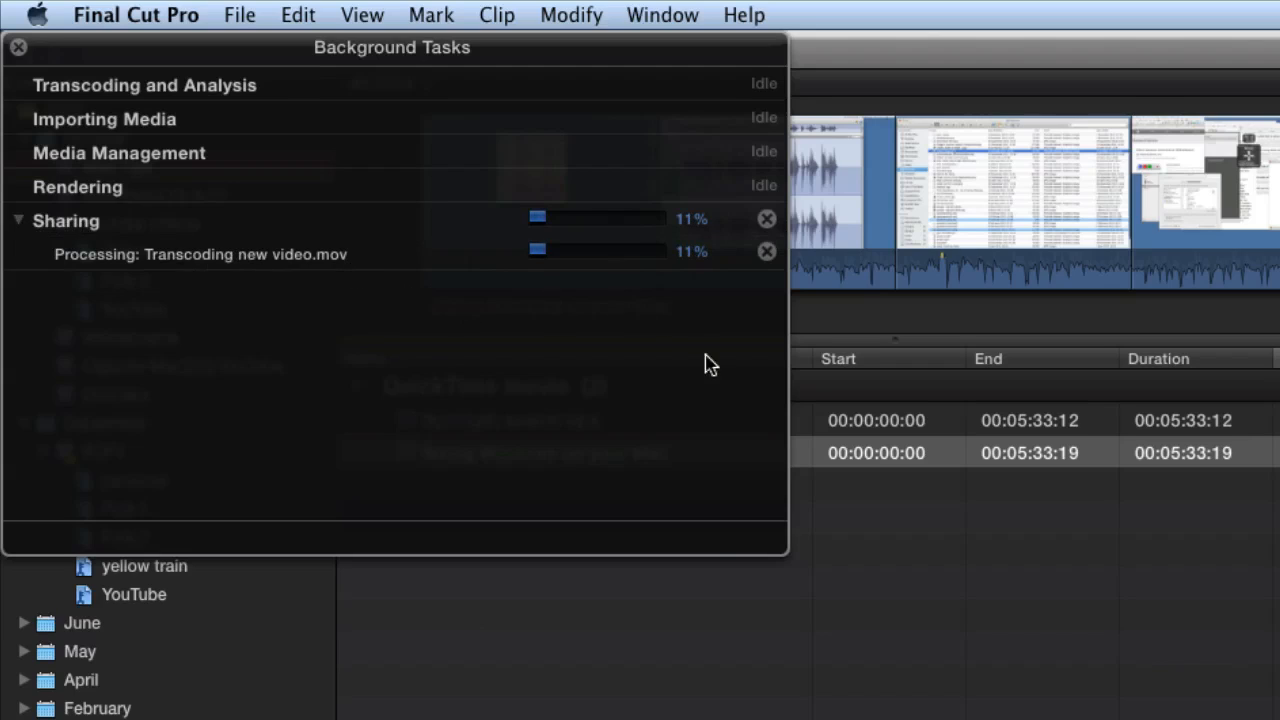
mouse_move(638, 358)
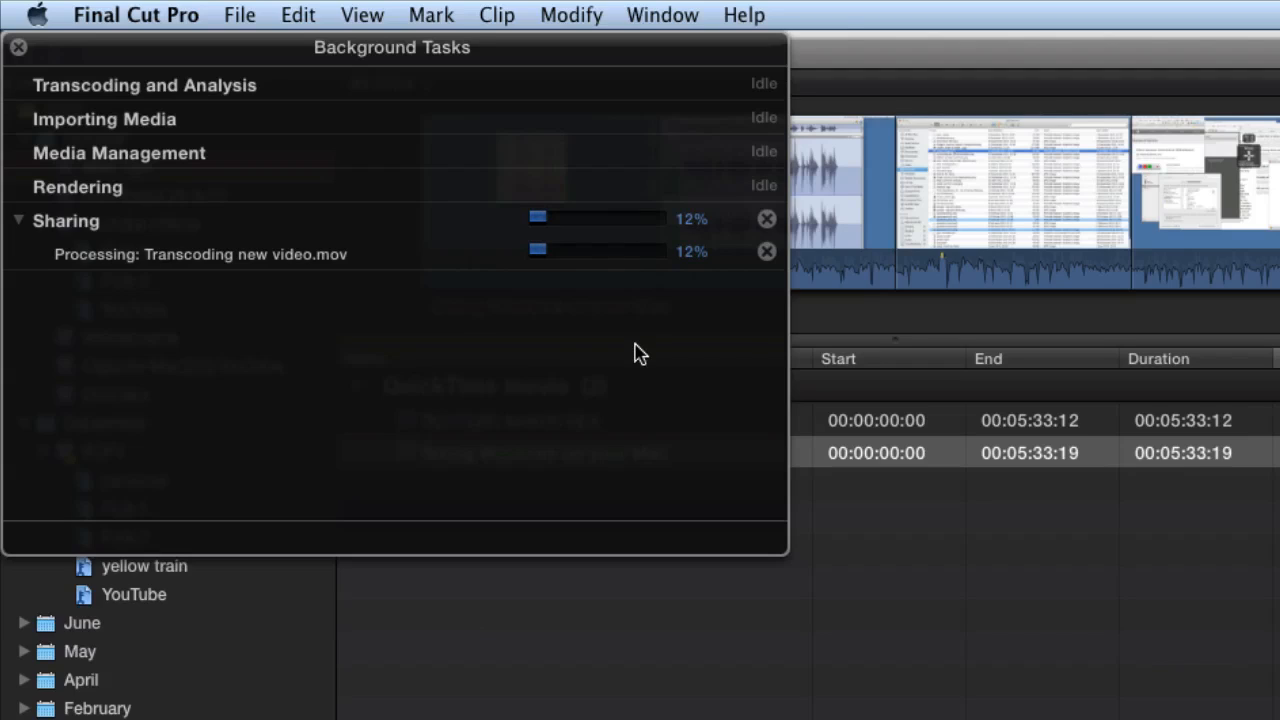
mouse_move(728, 300)
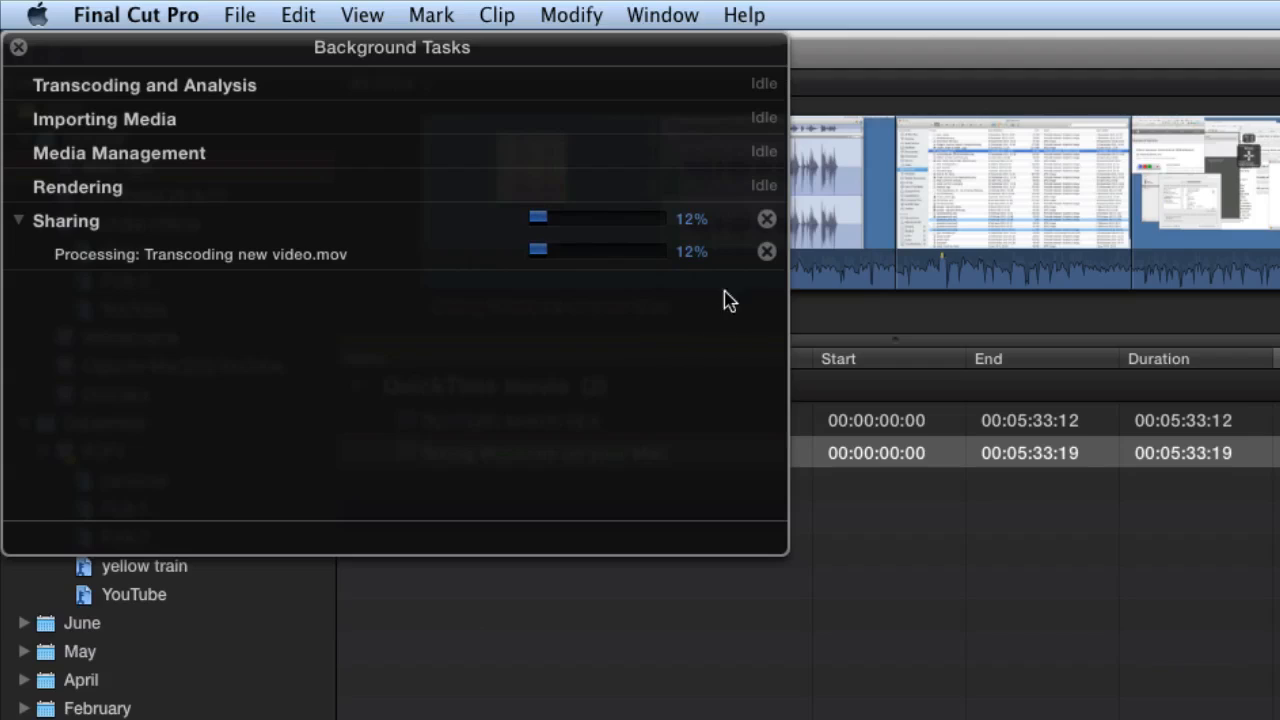
mouse_move(770, 268)
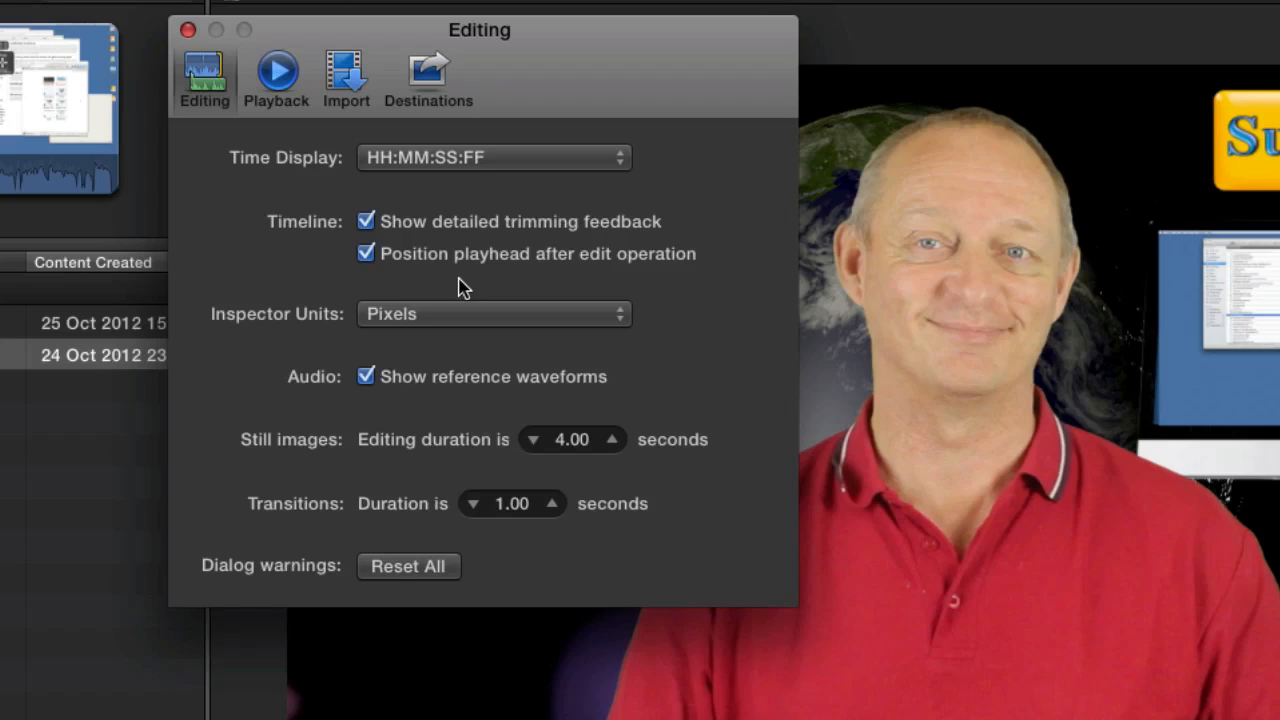
mouse_move(668, 186)
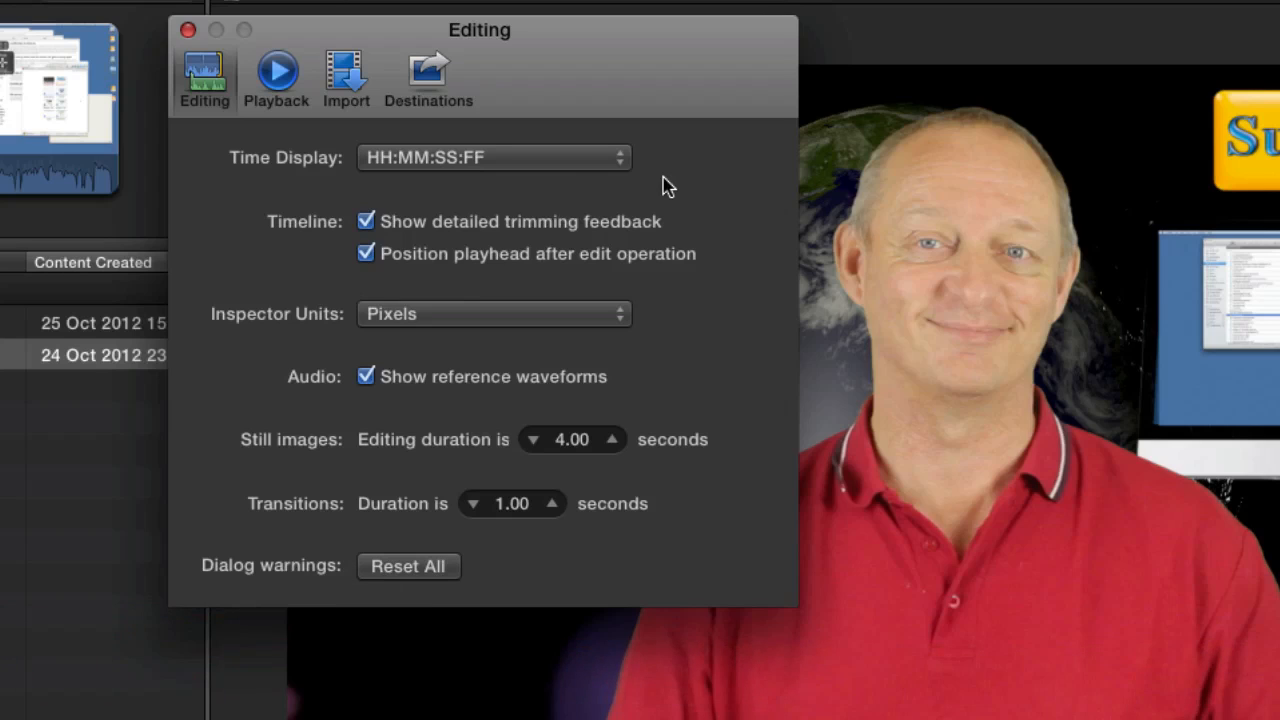
mouse_move(390, 70)
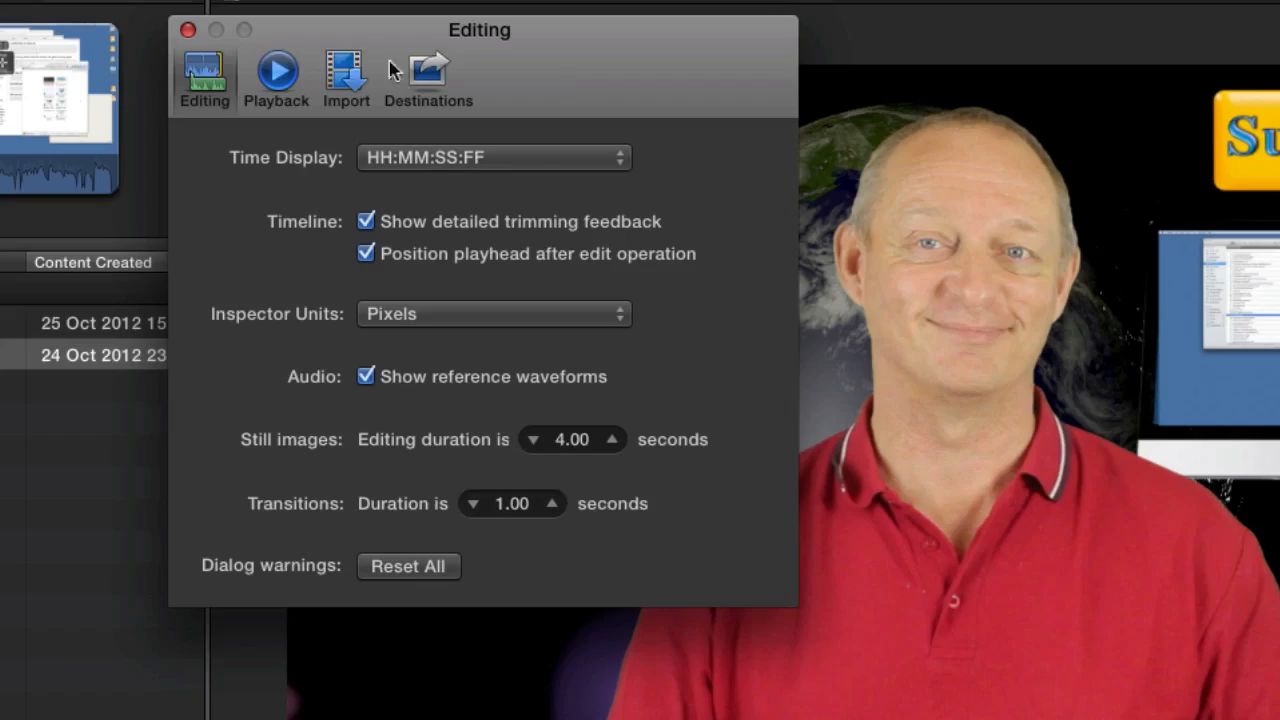